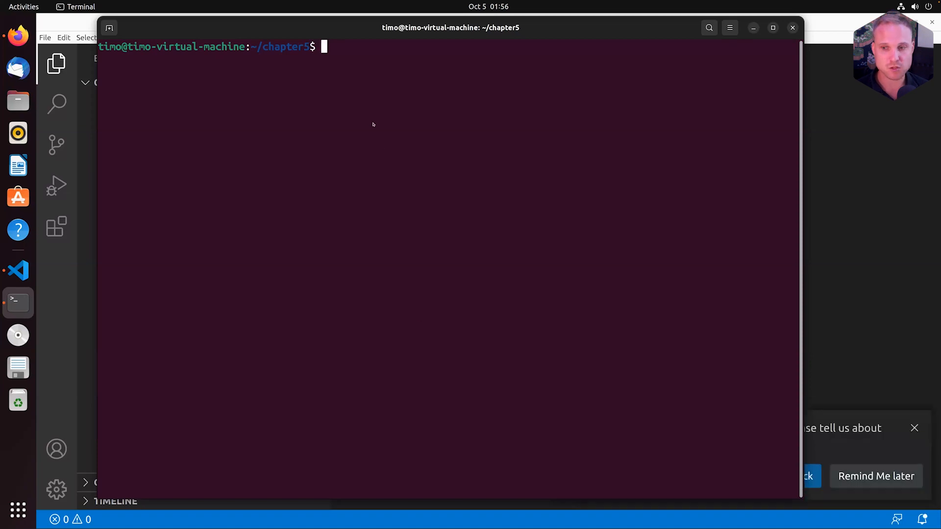
# - Check what localhost:9000 returns with curl
pyautogui.write('cu')
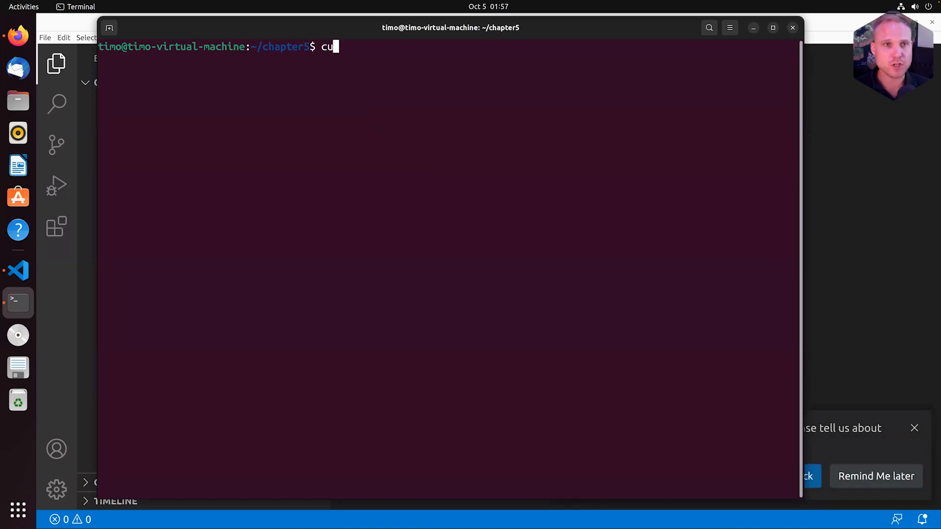
pyautogui.write('rl localhos')
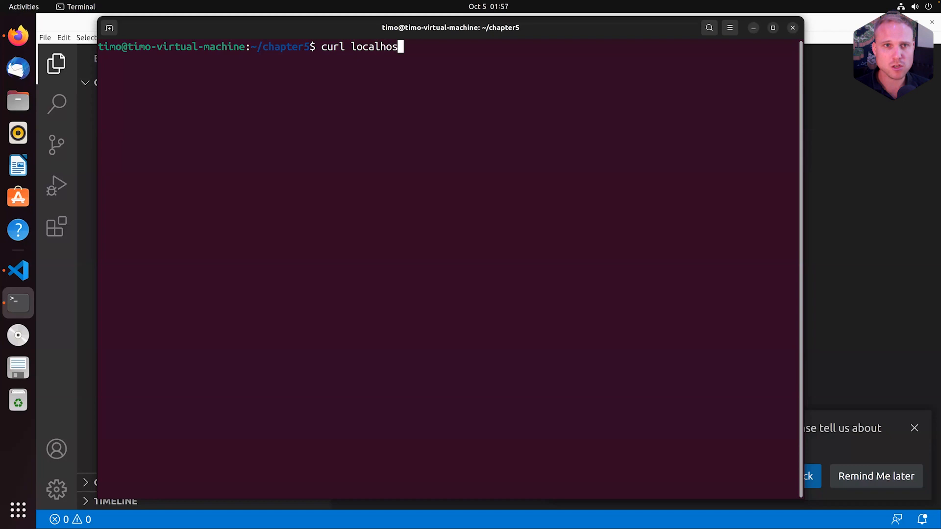
pyautogui.write(':9000')
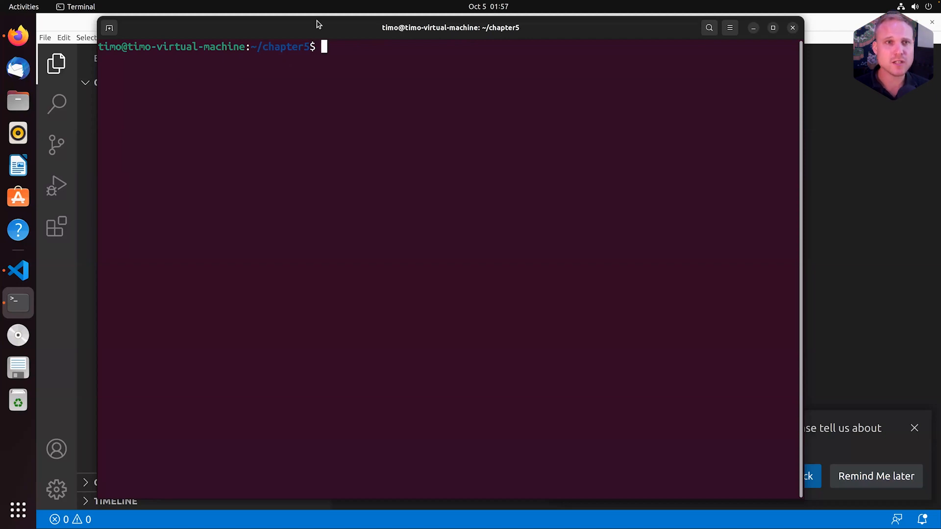
pyautogui.moveTo(340, 93)
pyautogui.write('m')
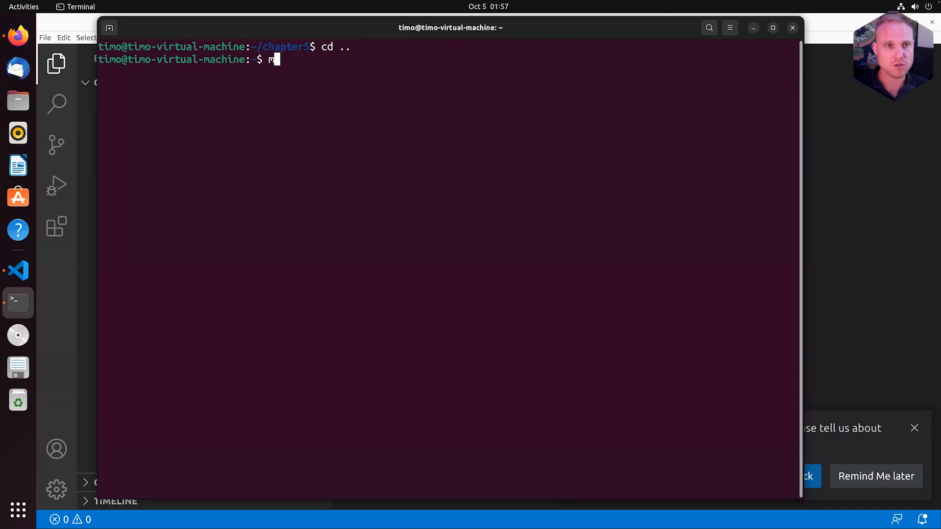
# - Rename chapter5 to chapter8, add a www subfolder, and open chapter8 with code
pyautogui.write('v chapter5 chapter8')
pyautogui.write('ls -lah')
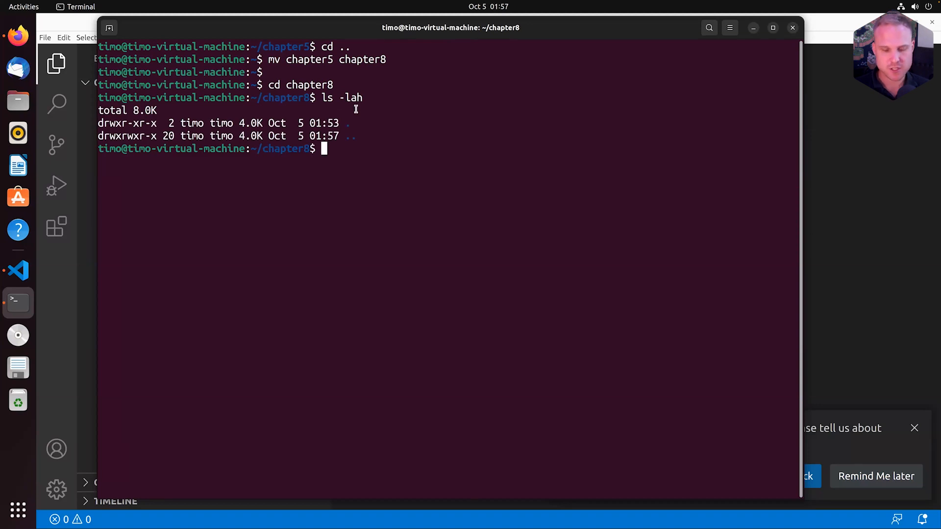
pyautogui.write('mkdir')
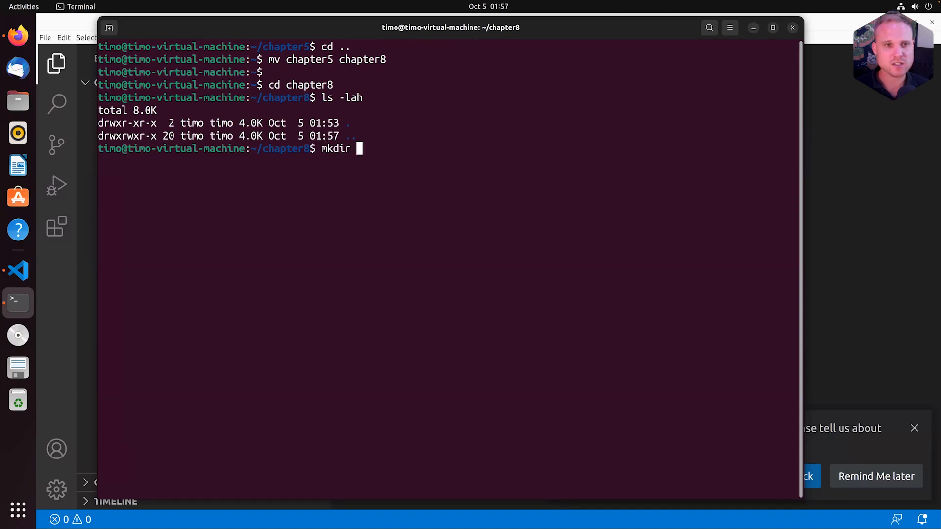
pyautogui.write('www')
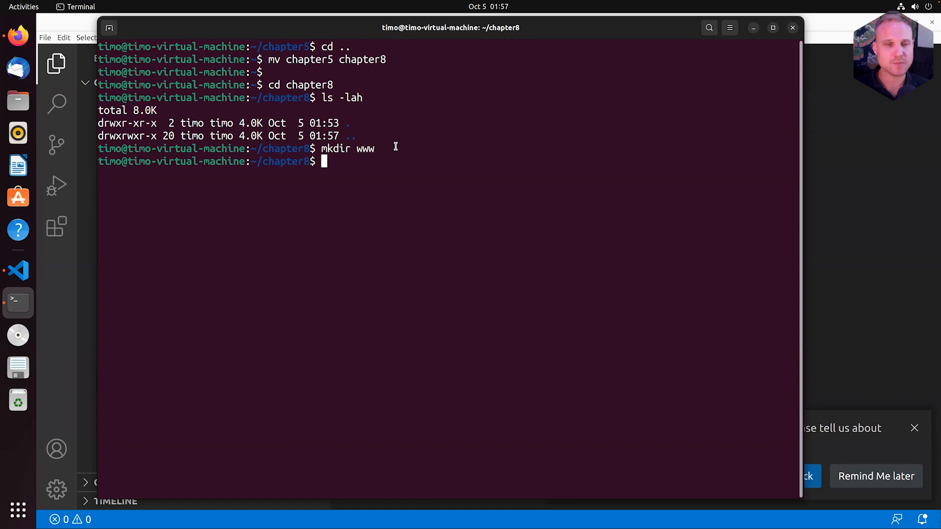
pyautogui.write('cd www/')
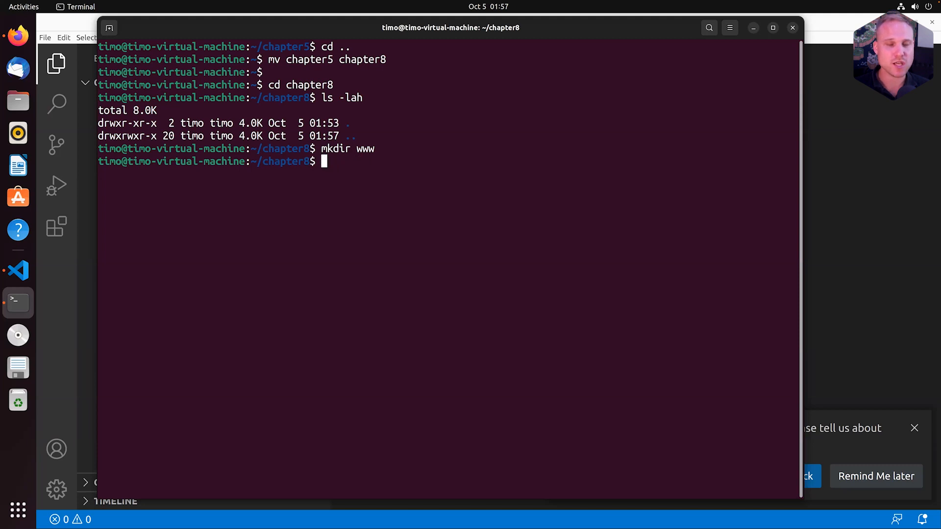
pyautogui.write('code .')
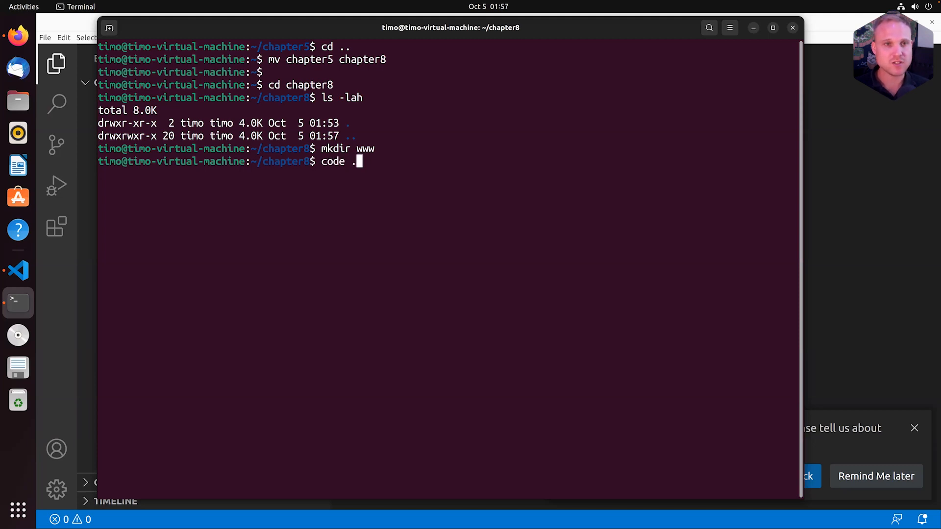
pyautogui.press('Return')
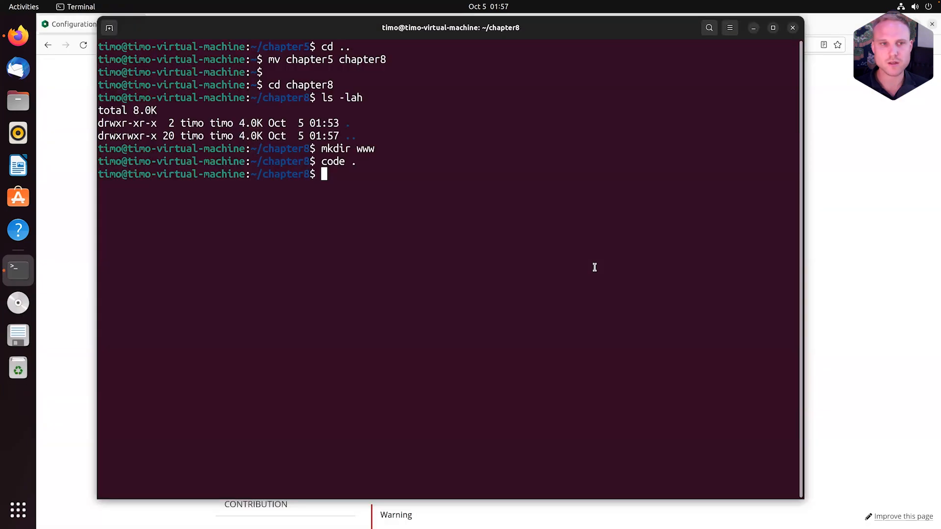
pyautogui.write('code .')
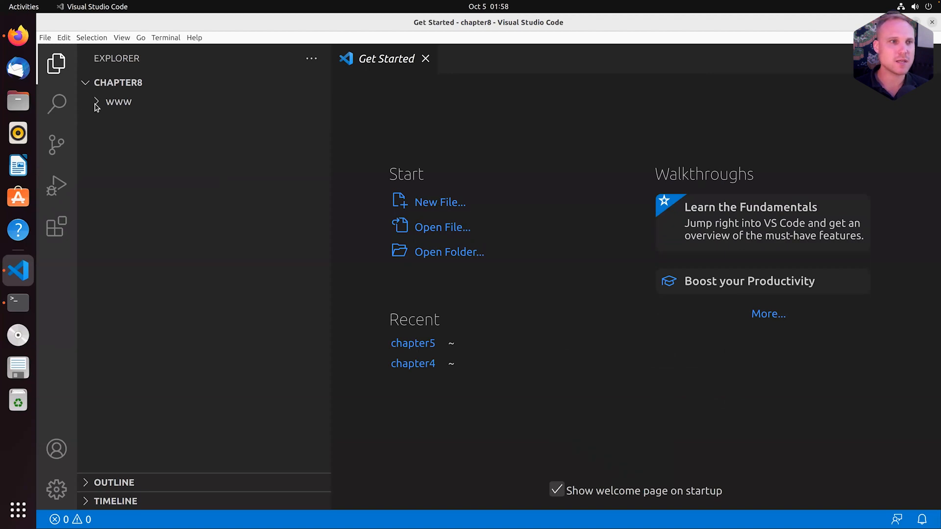
# - Create a new index.html file inside chapter8's www folder
pyautogui.click(118, 101)
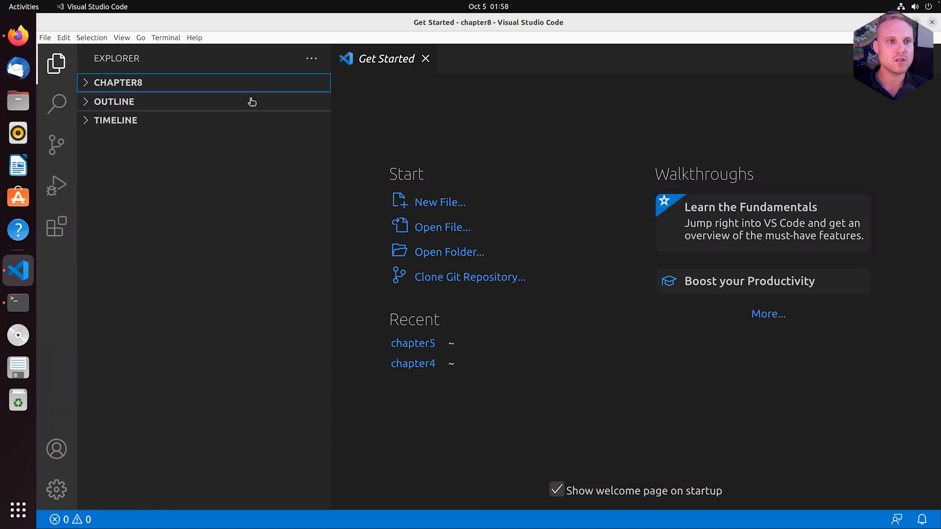
pyautogui.click(118, 83)
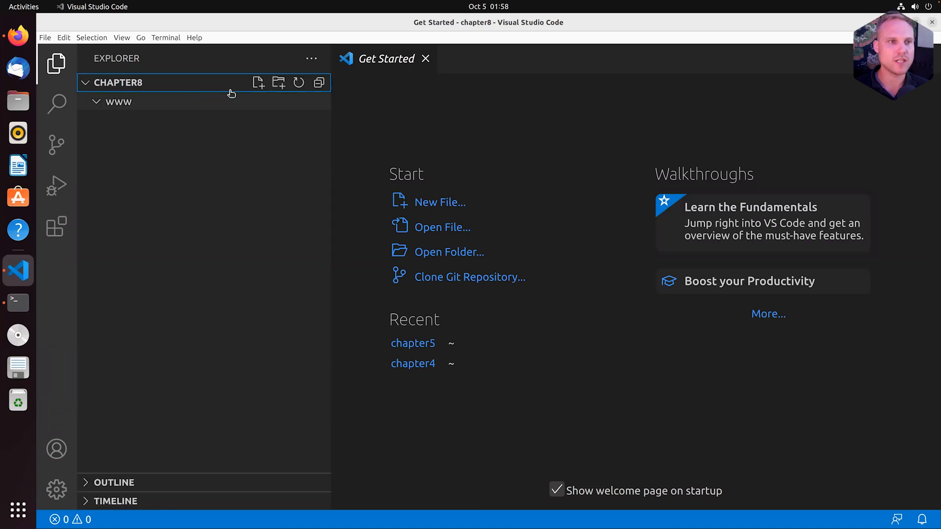
pyautogui.click(118, 102)
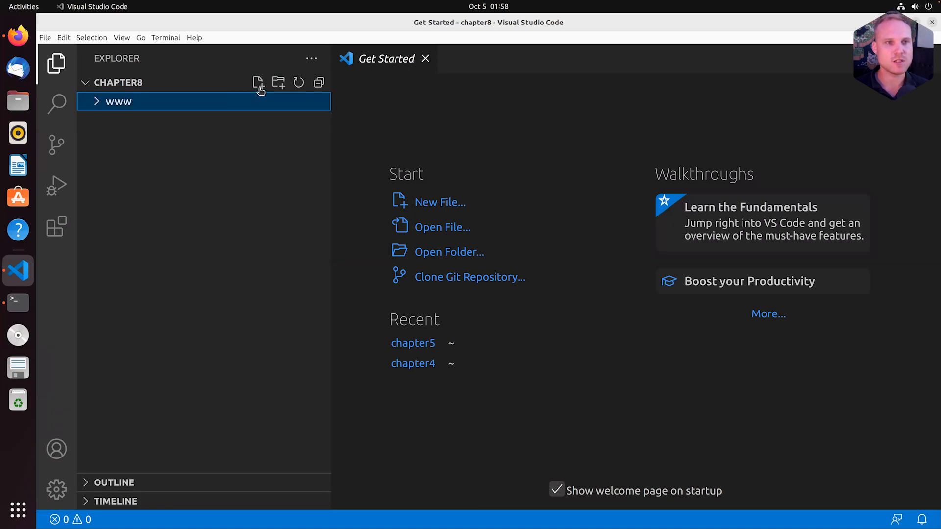
pyautogui.click(258, 82)
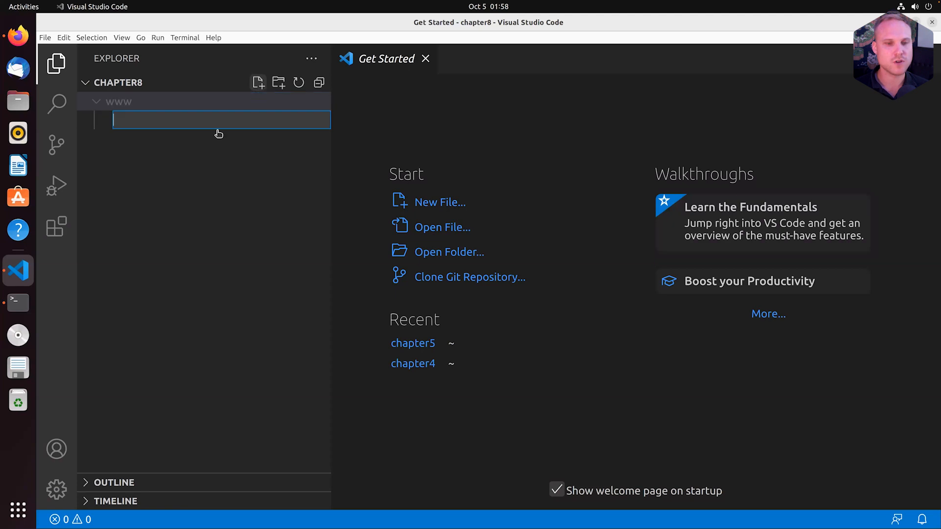
pyautogui.write('ibndex.html')
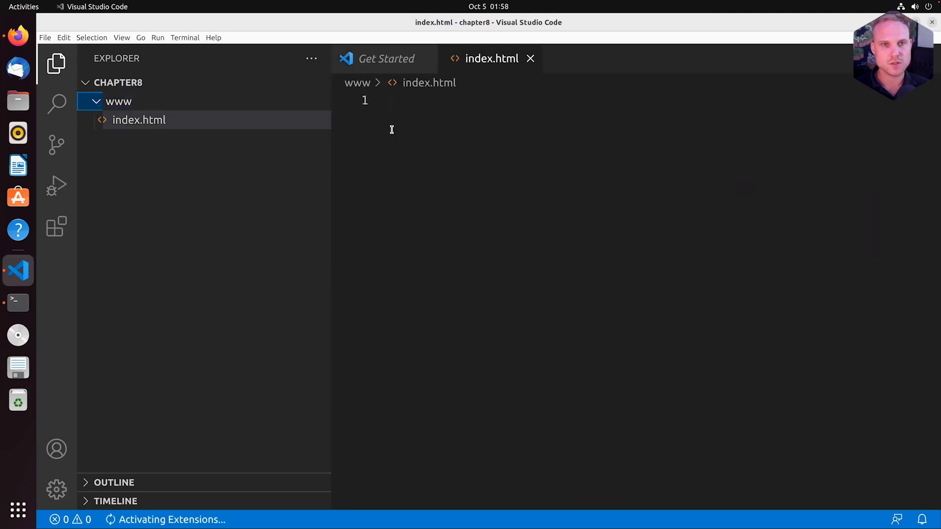
# - Write the html skeleton with a head titled 'Welcome from NGINX Unit'
pyautogui.click(408, 99)
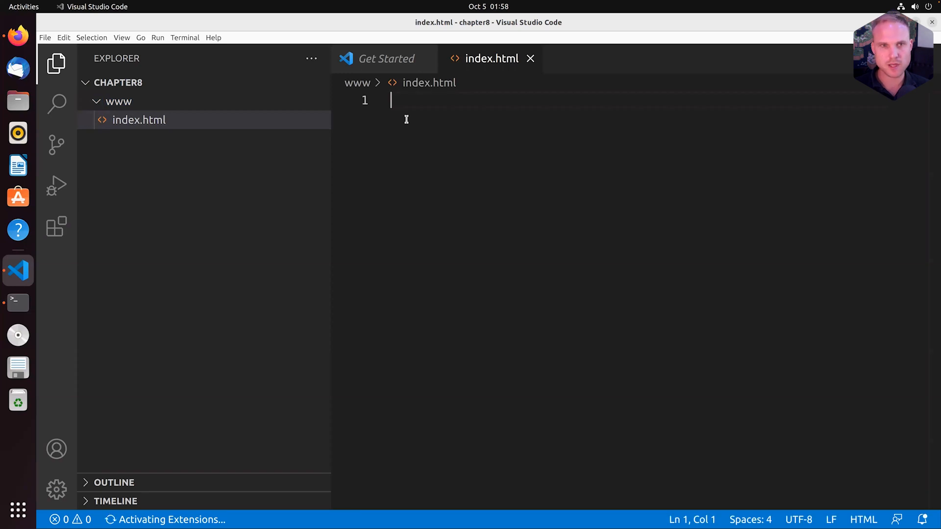
pyautogui.write('<html?')
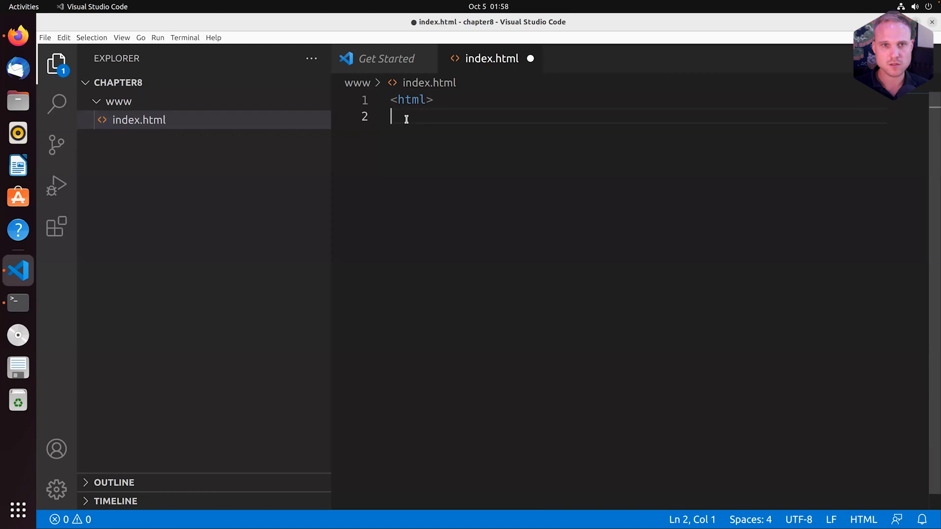
pyautogui.write('</html>')
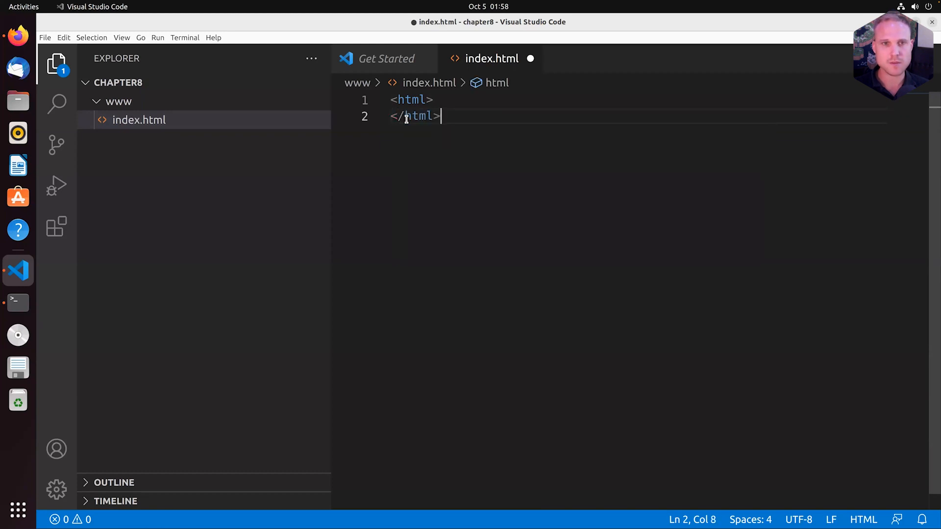
pyautogui.press('Enter')
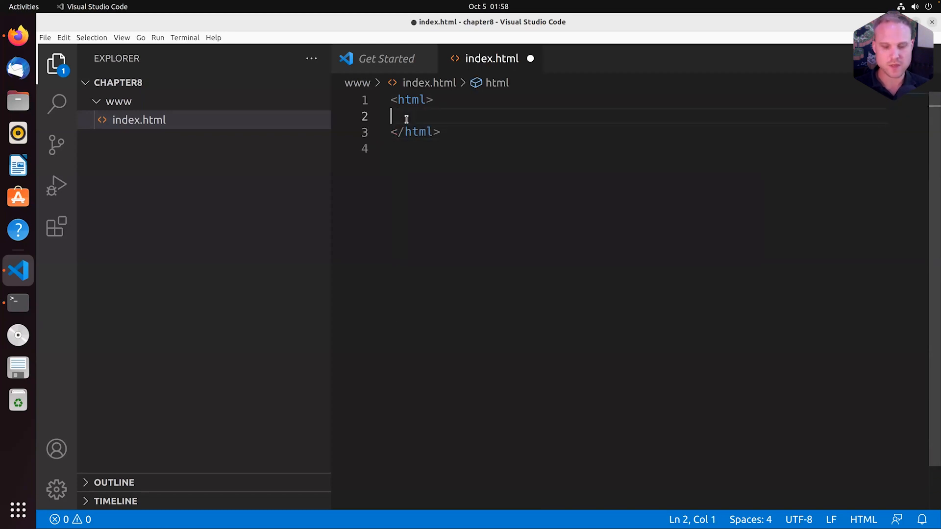
pyautogui.write('<header')
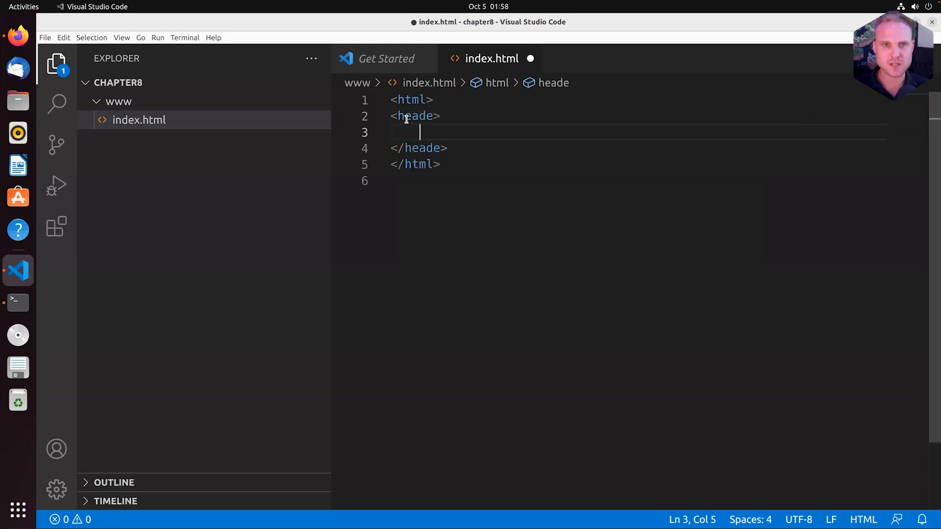
pyautogui.write('<t')
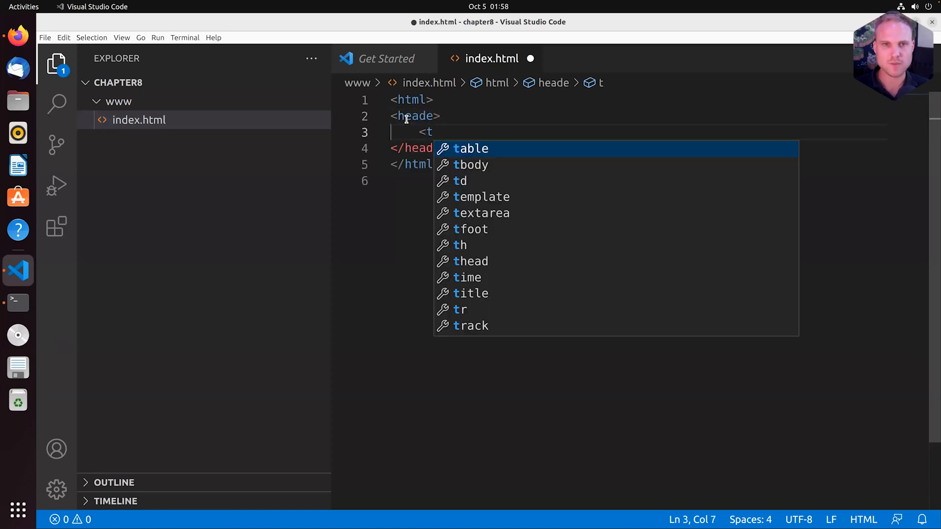
pyautogui.write('itle>')
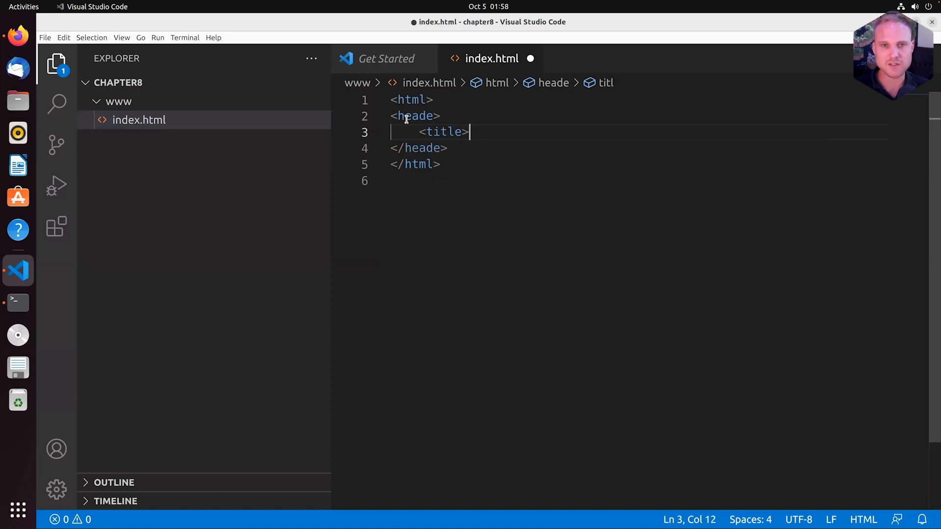
pyautogui.write('>')
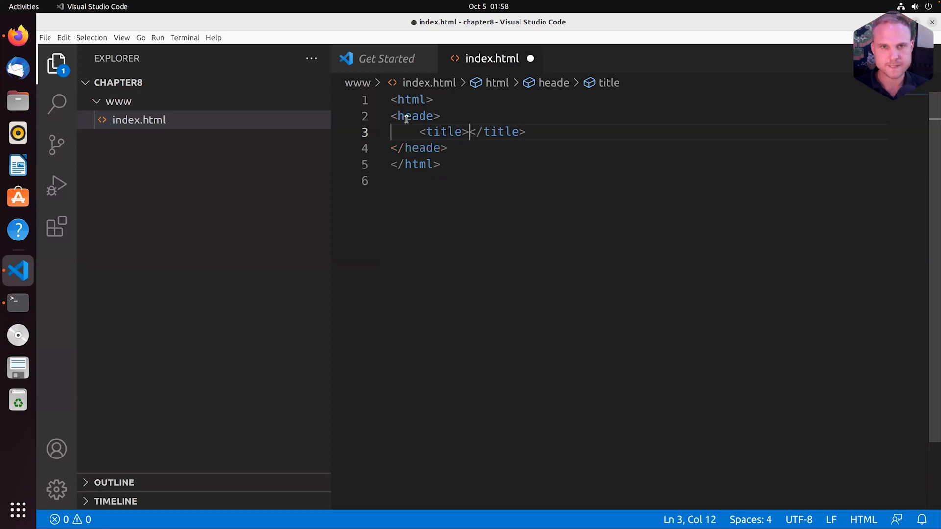
pyautogui.write('Welcome fro')
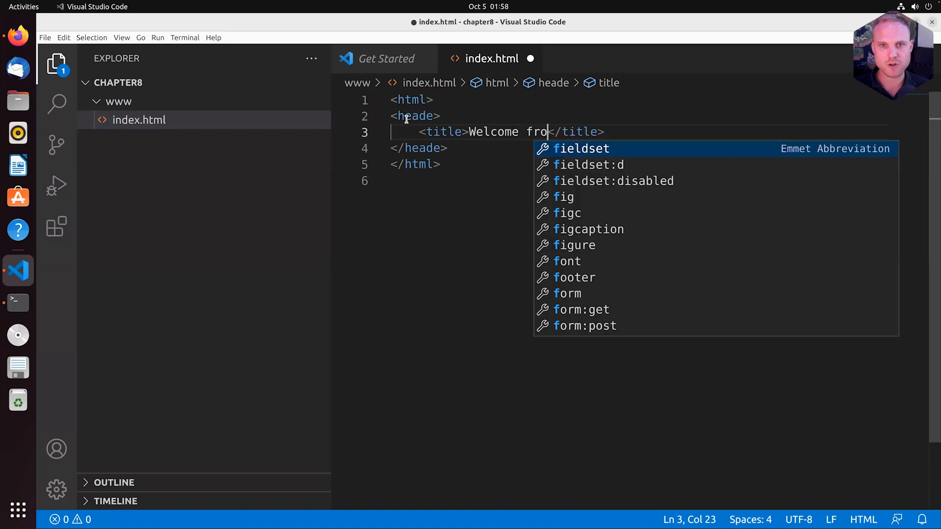
pyautogui.write('m NGINX Unit')
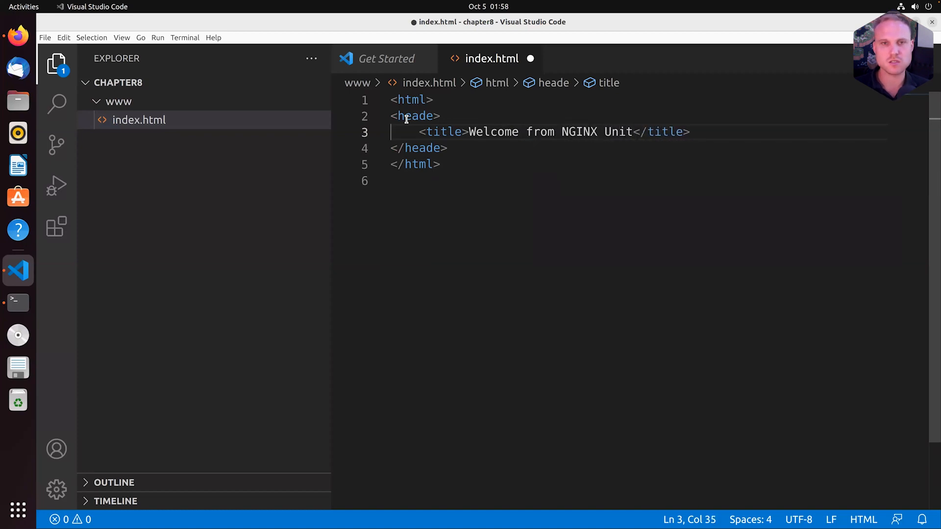
# - Fix the head tag, add a body with h1 'Welcome to the NGINX Unit Course!', and save
pyautogui.click(438, 148)
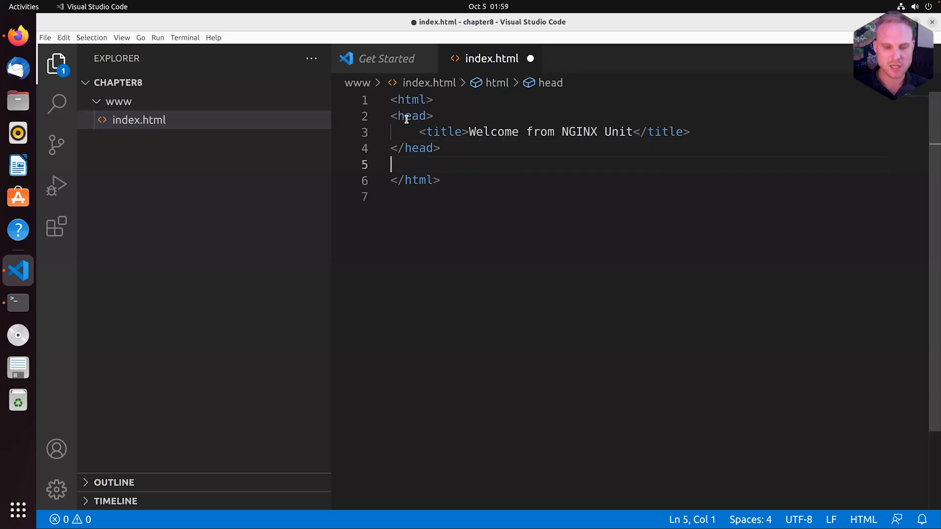
pyautogui.write('<body')
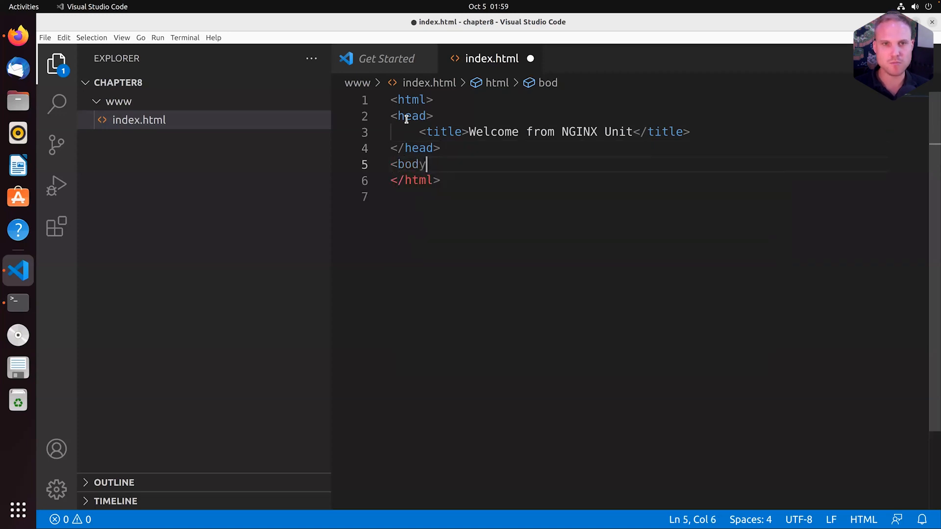
pyautogui.write('>')
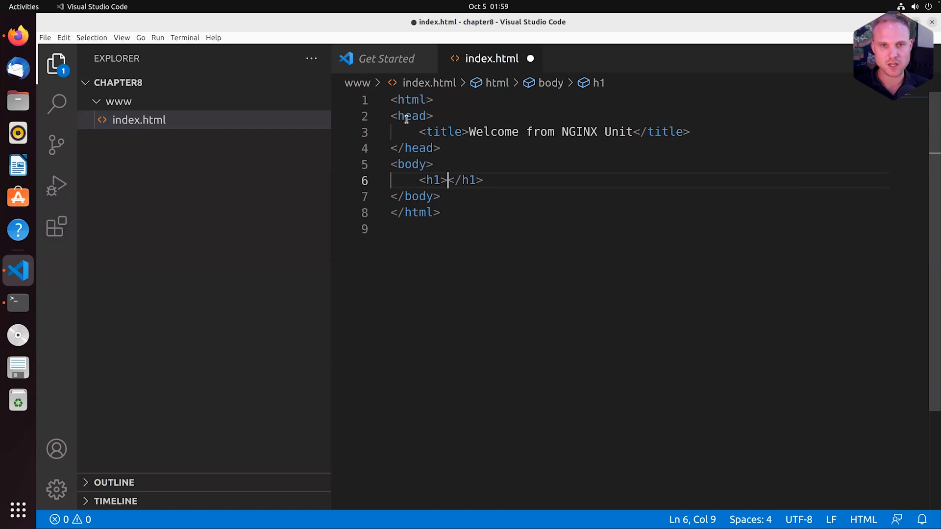
pyautogui.write('Welcome to th')
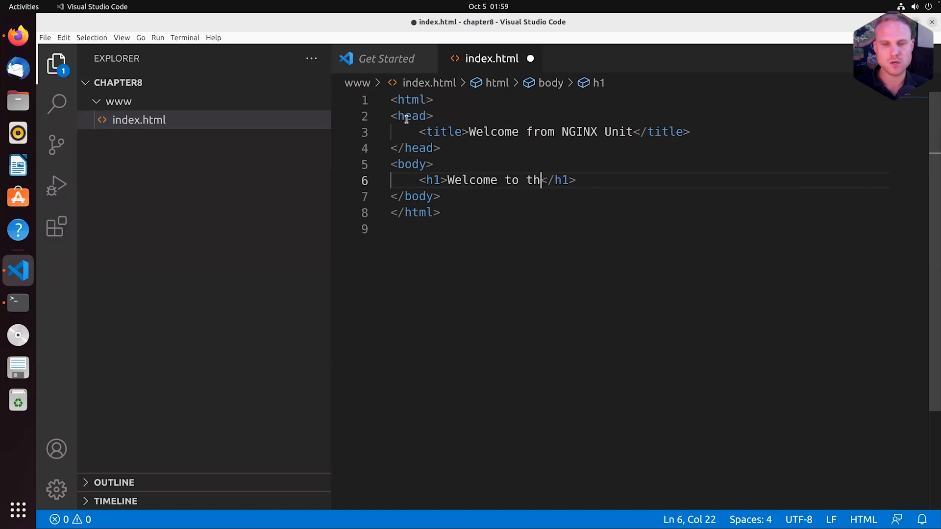
pyautogui.write('e NGINX Unit Course')
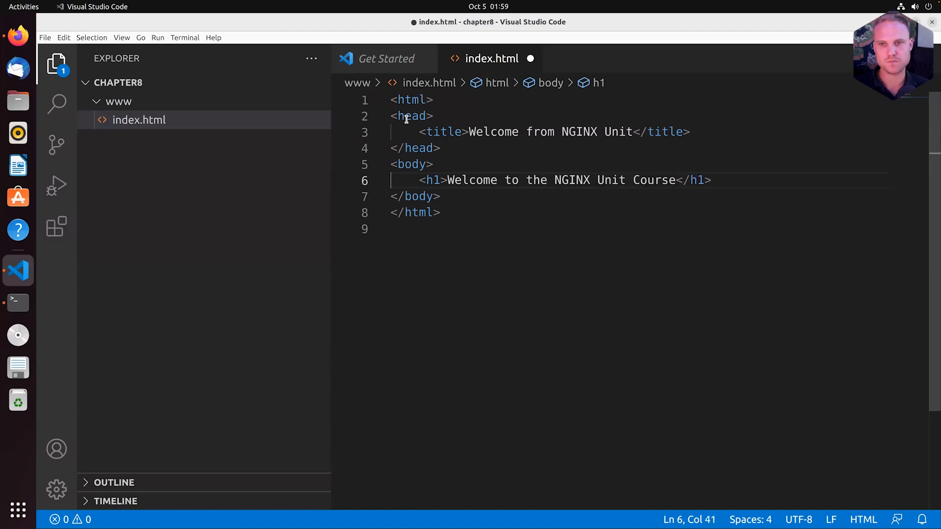
pyautogui.write('!')
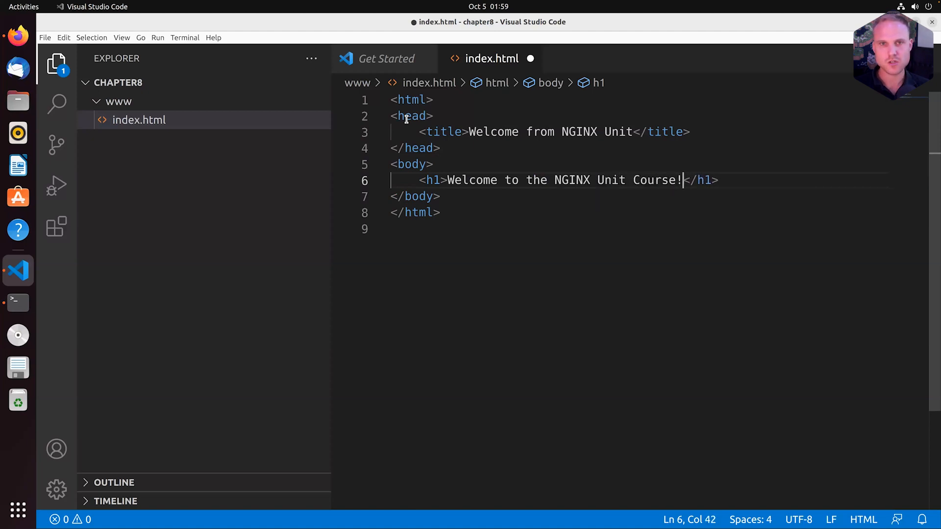
pyautogui.press('ctrl+s')
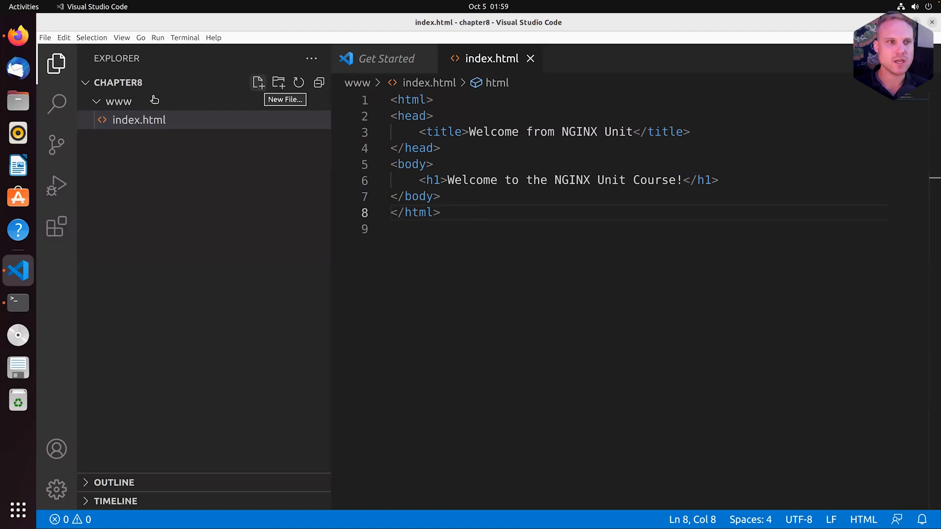
# - Create and open unit.conf.json in www, and close the Get Started tab
pyautogui.click(117, 82)
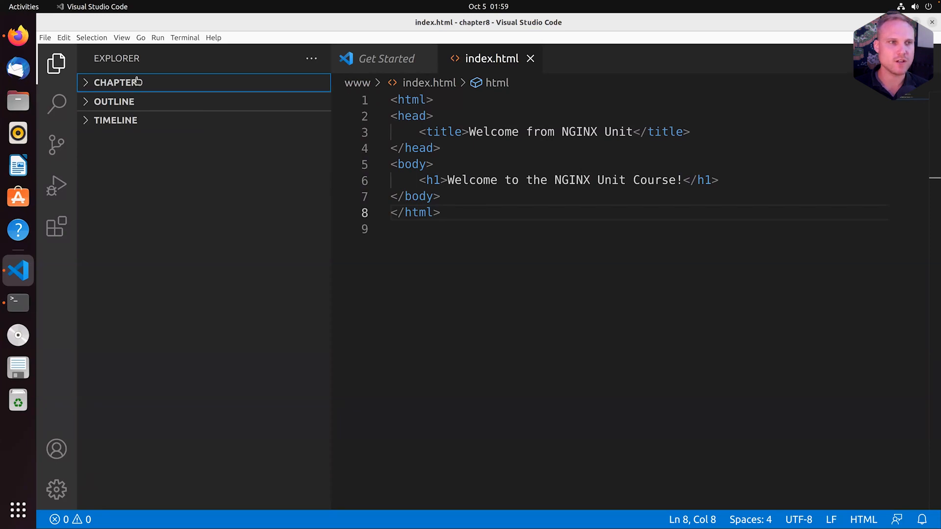
pyautogui.click(258, 82)
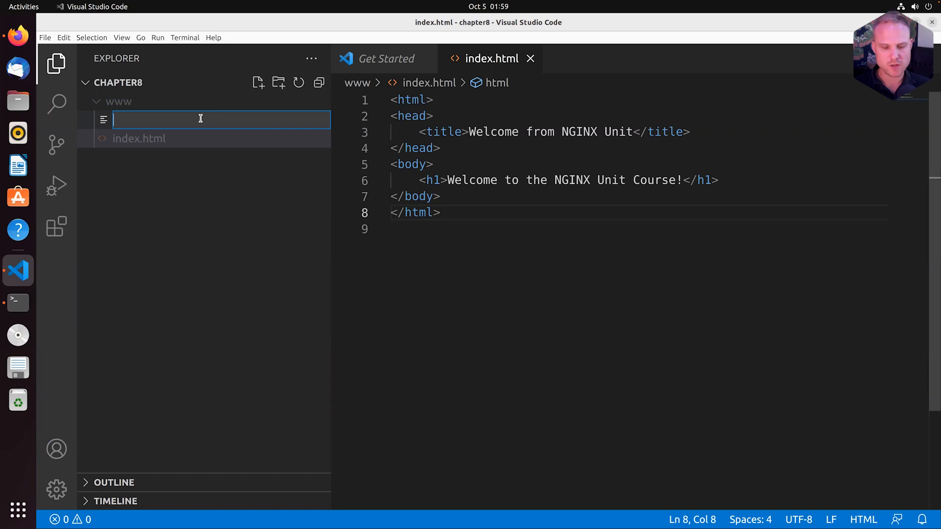
pyautogui.write('unit.conf.json')
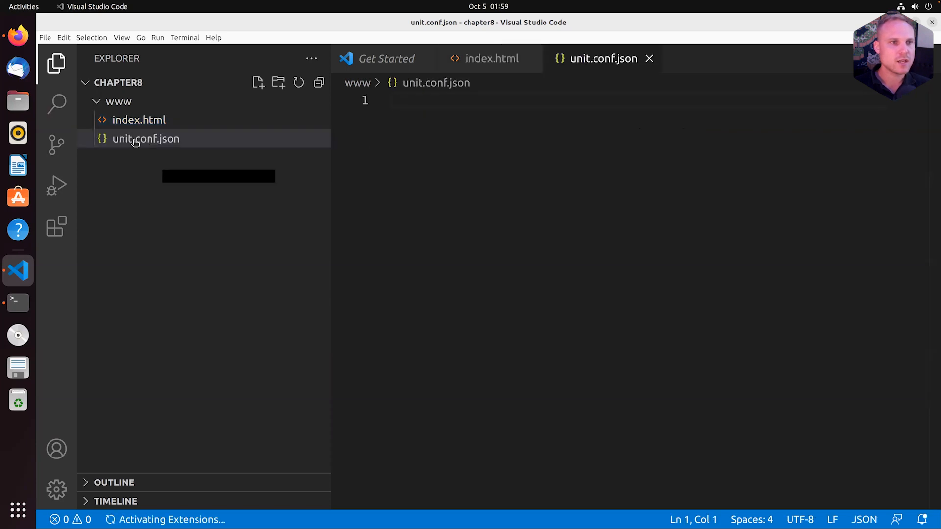
pyautogui.click(146, 138)
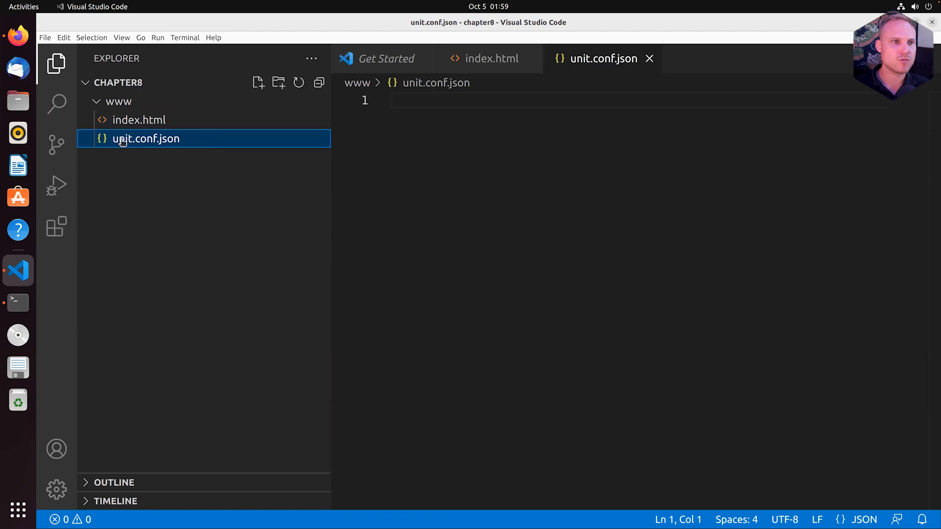
pyautogui.moveTo(102, 117)
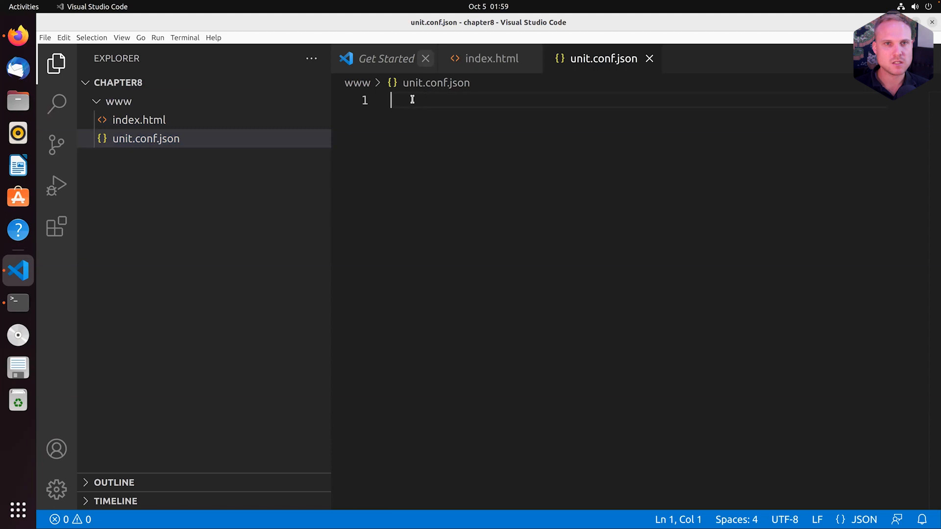
pyautogui.click(426, 58)
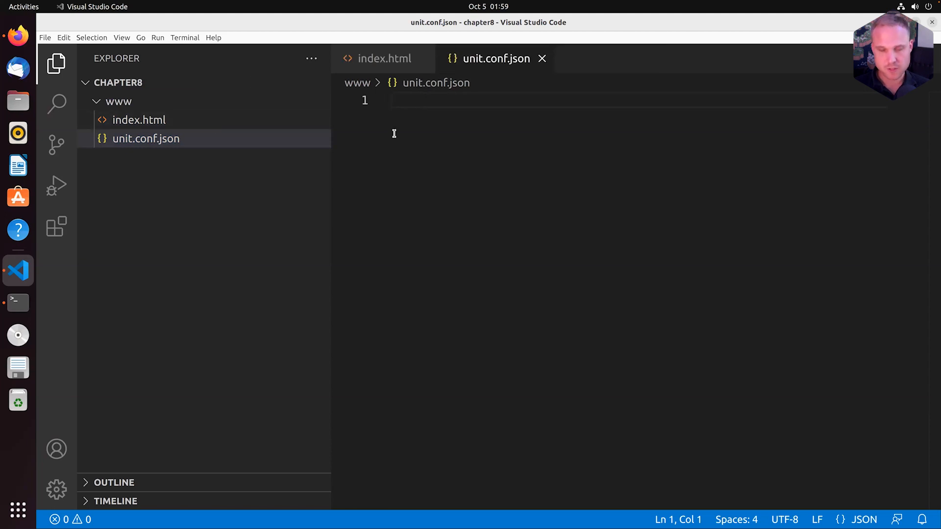
# - Type a JSON object with "listeners": {}, "routes": [] and "applications": {}
pyautogui.write('{}')
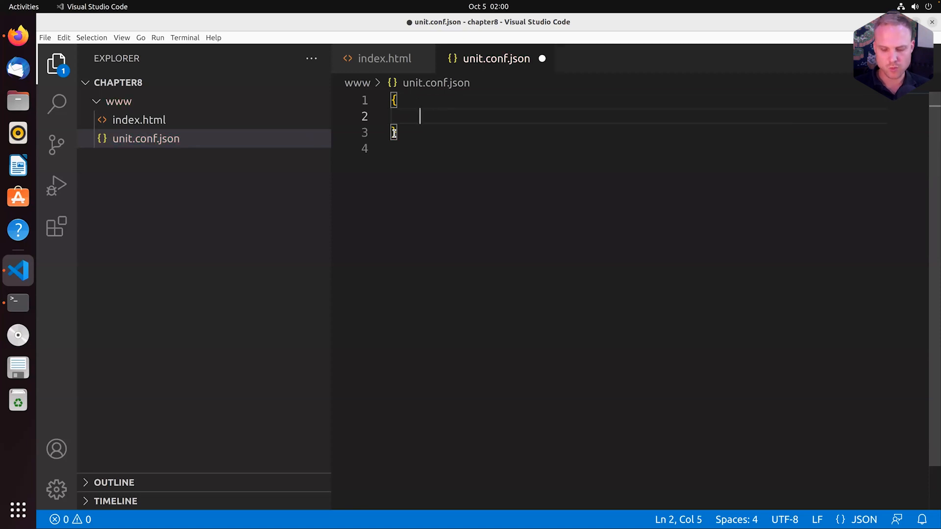
pyautogui.write('"listeners"')
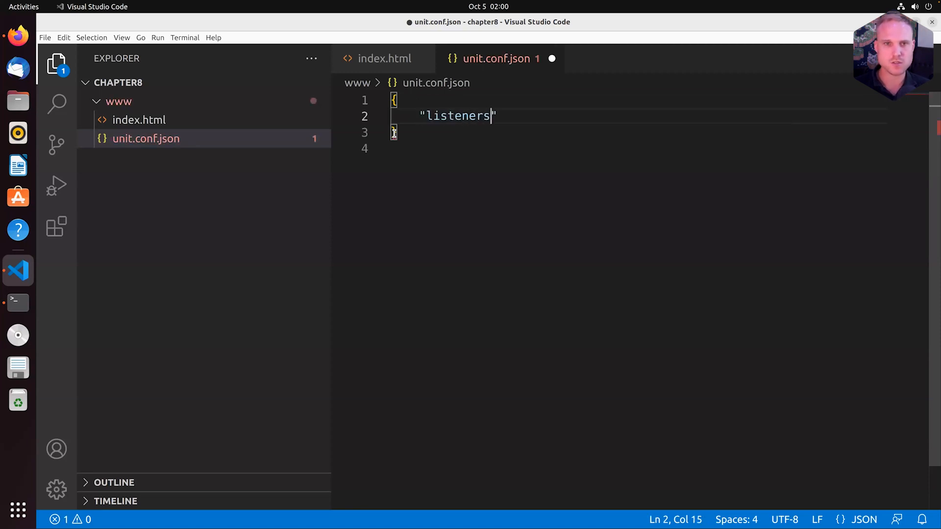
pyautogui.write(': {}')
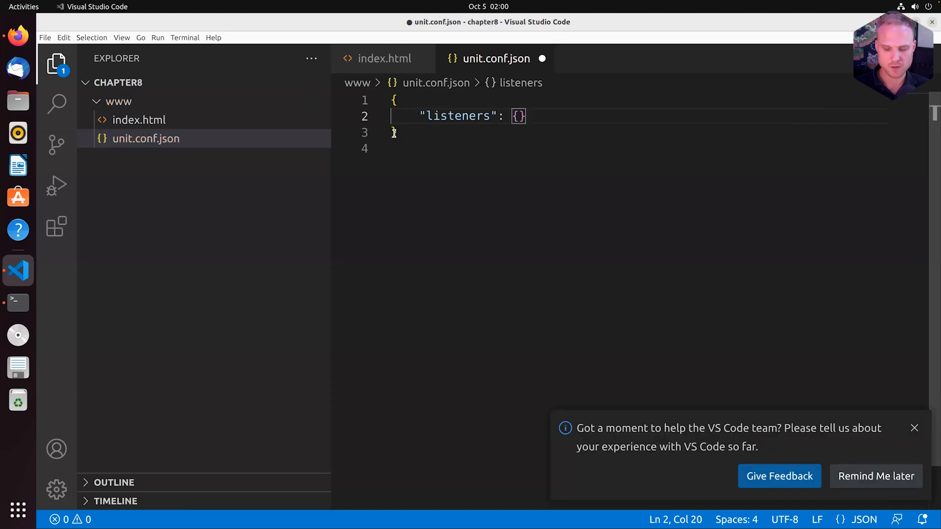
pyautogui.write('"routes')
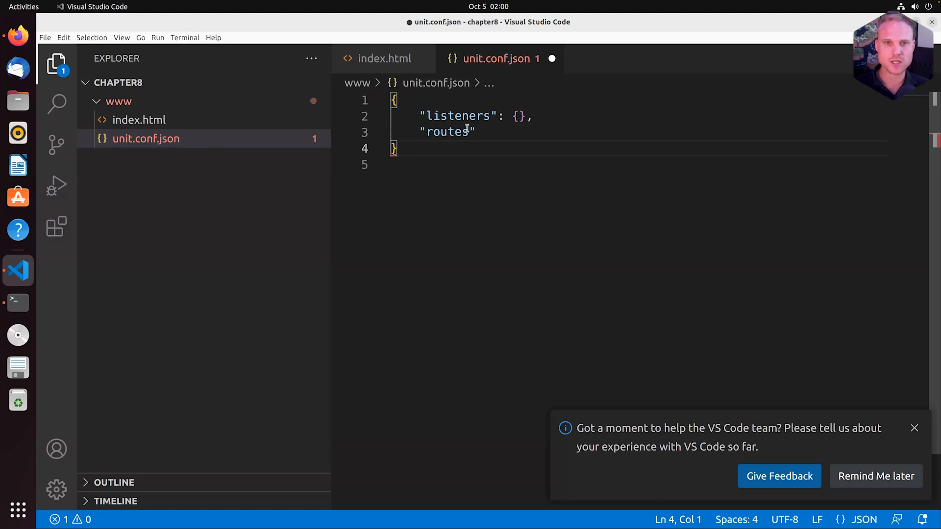
pyautogui.write(':')
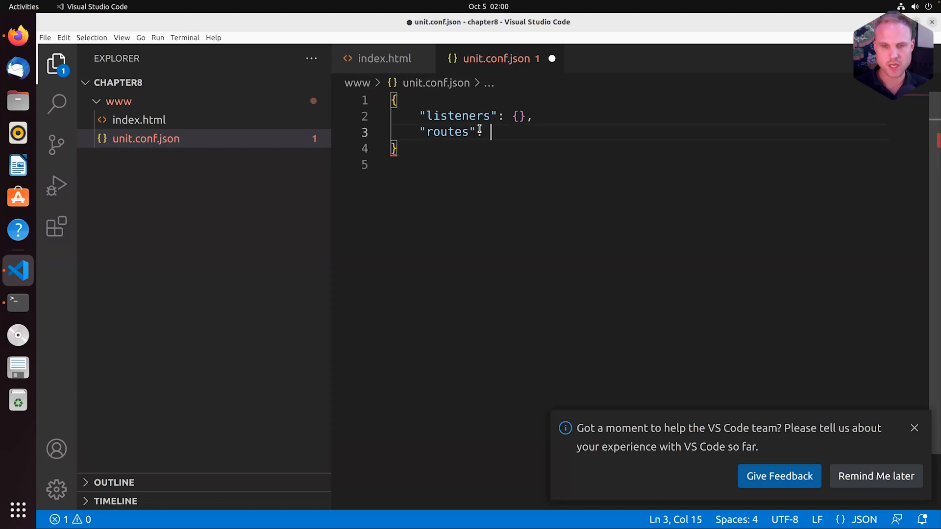
pyautogui.write('[{}]')
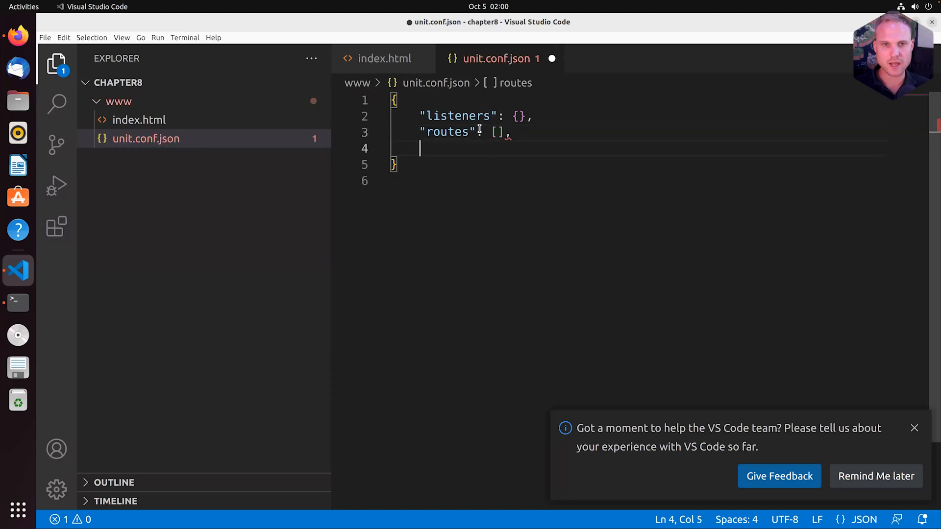
pyautogui.write('"applic"')
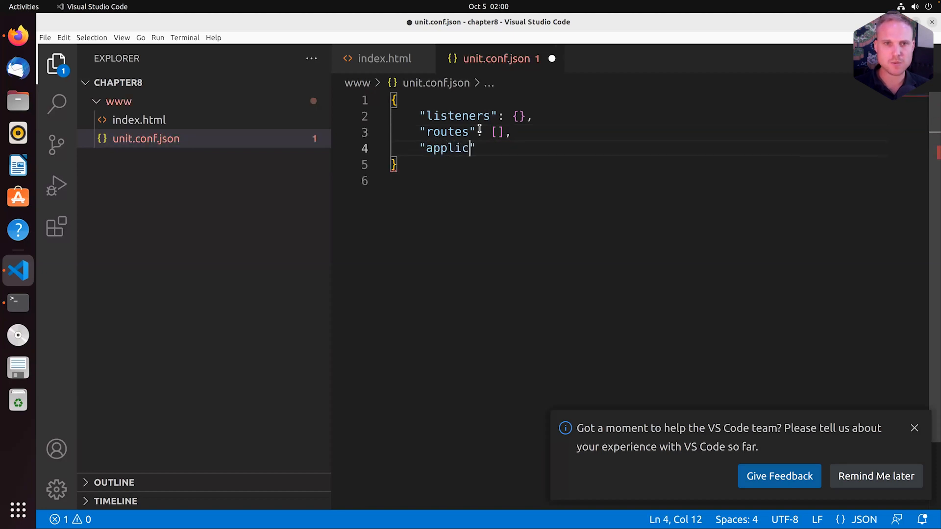
pyautogui.write('ations""')
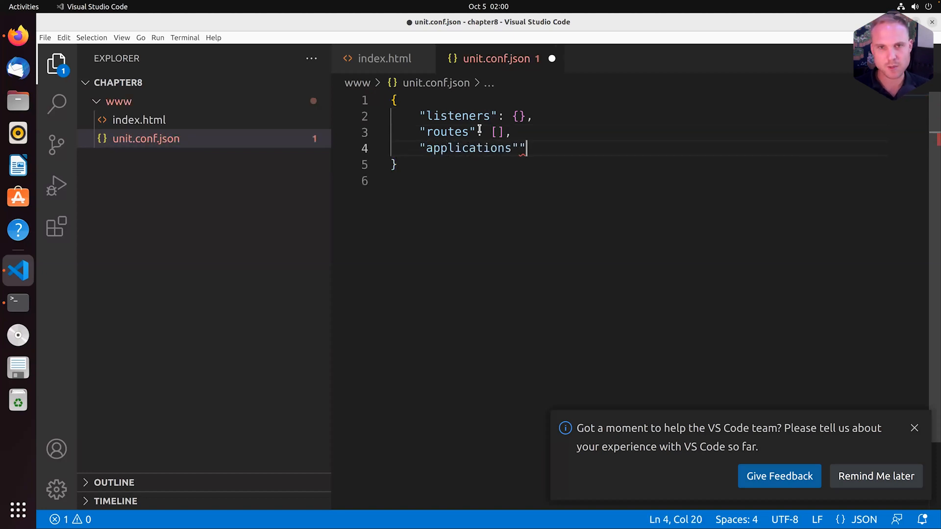
pyautogui.write(': {}')
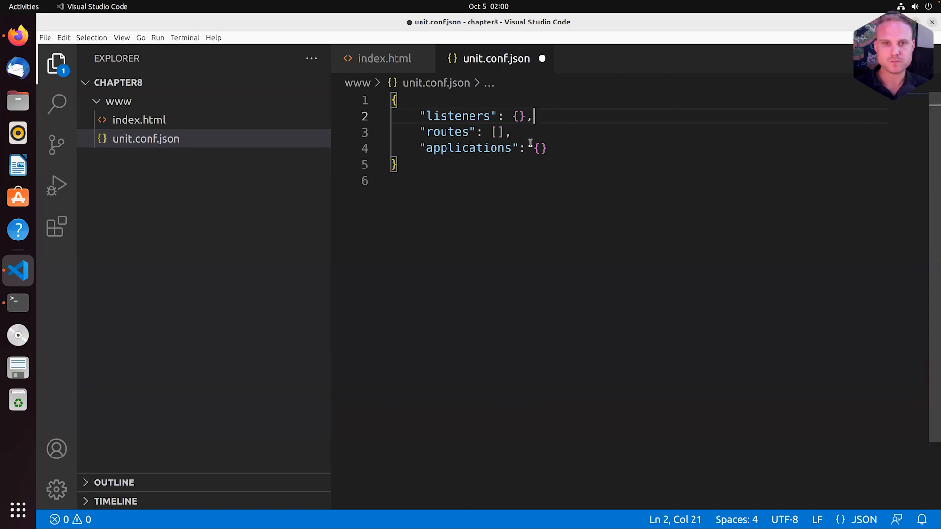
# - Add a "*:80" listener with "pass": "routes" inside listeners
pyautogui.write('""')
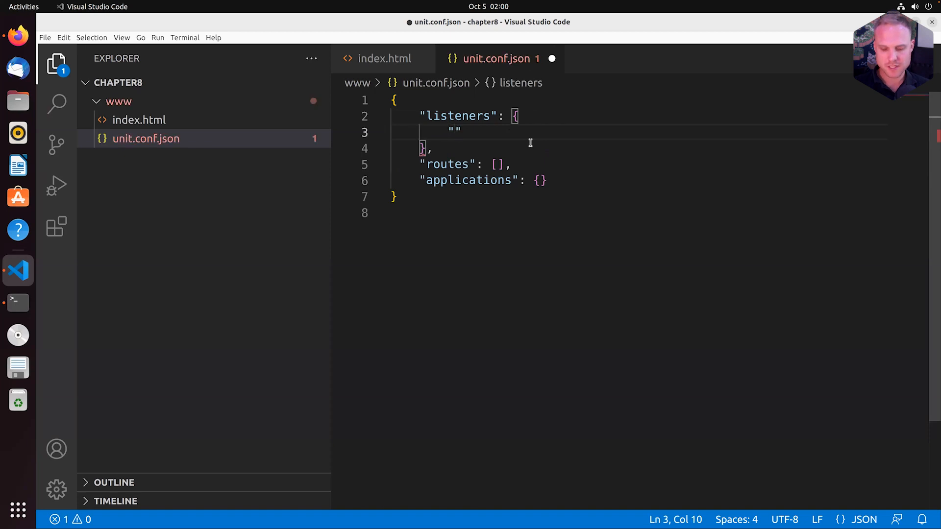
pyautogui.write('*')
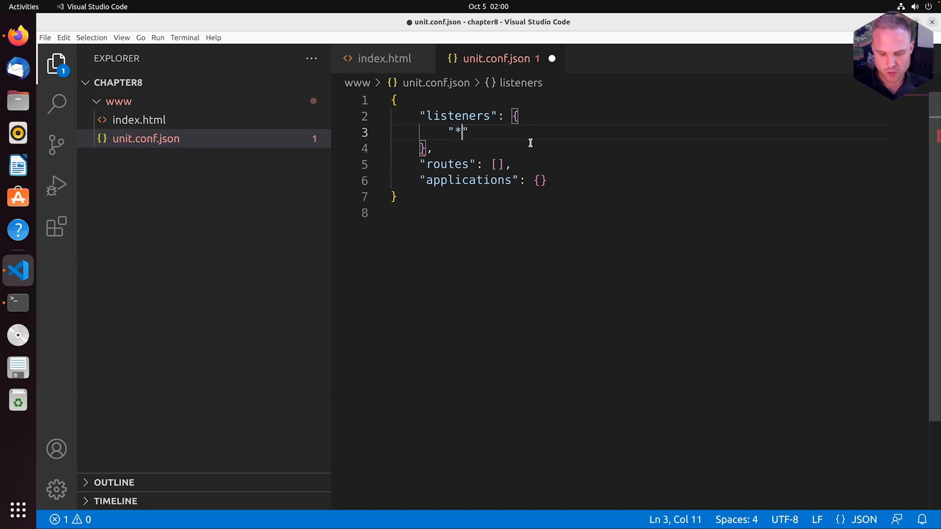
pyautogui.write(':80')
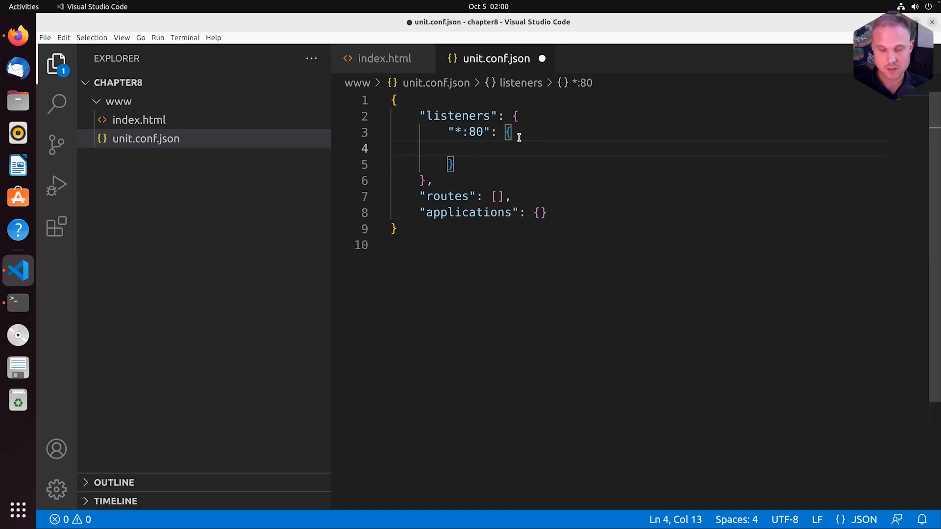
pyautogui.write('"pass"')
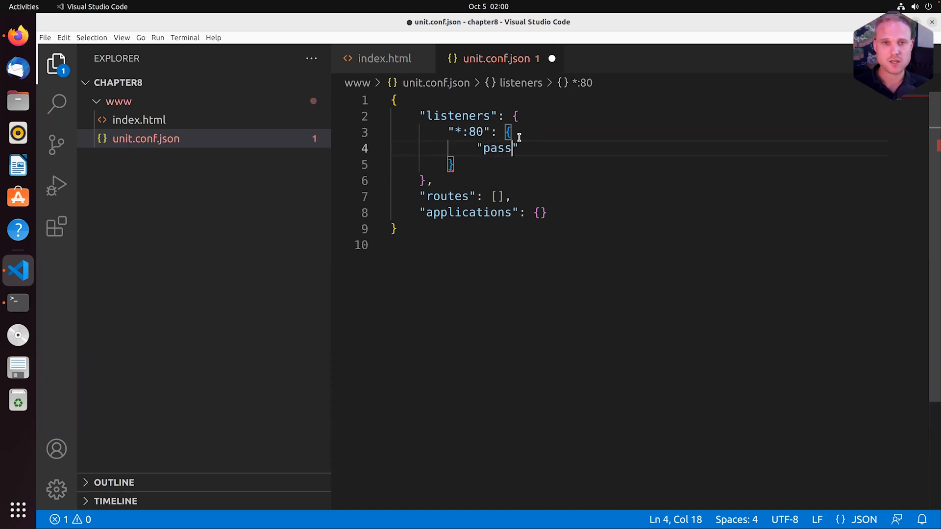
pyautogui.write('": ""')
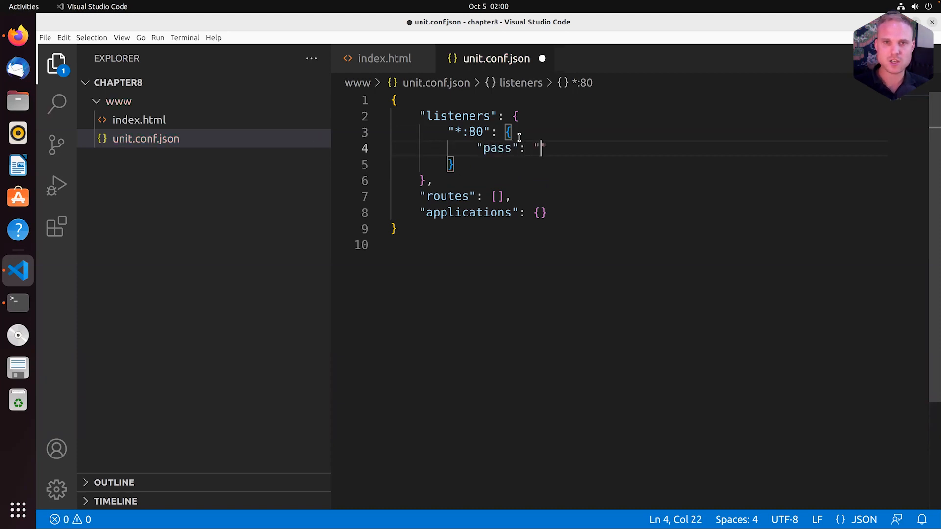
pyautogui.write('routes')
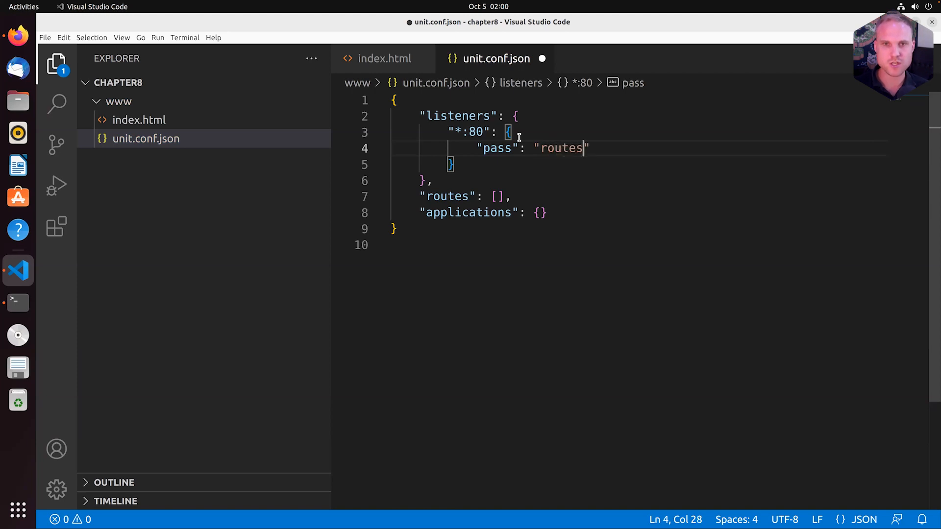
pyautogui.doubleClick(562, 148)
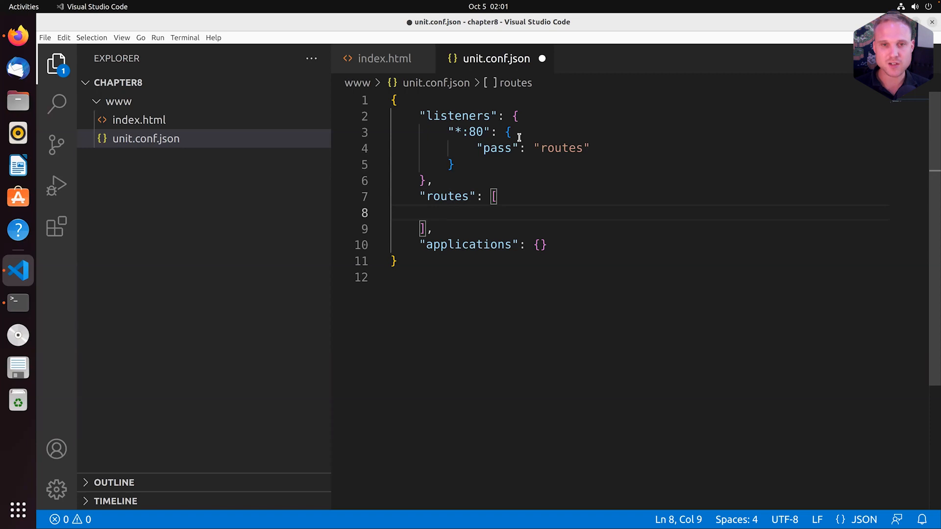
# - Add a route object to the routes array containing "action": {}
pyautogui.write('{}')
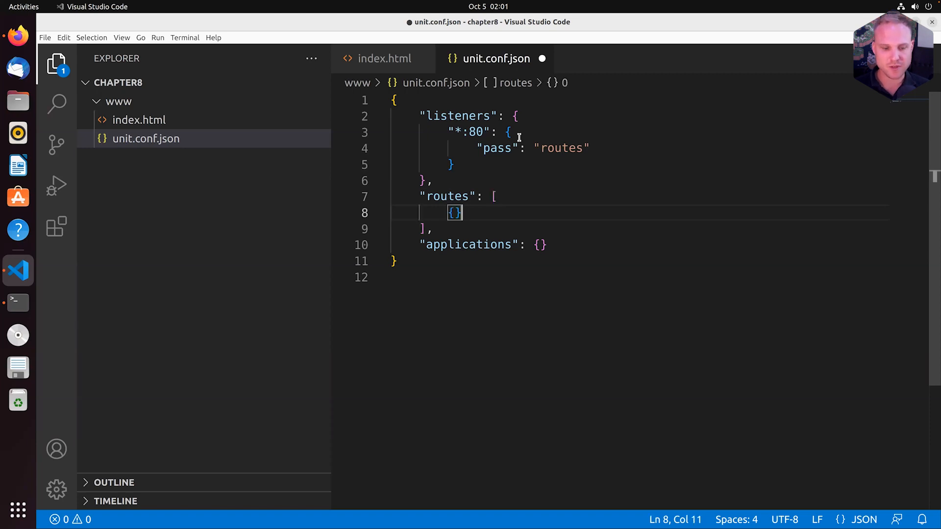
pyautogui.press('Left')
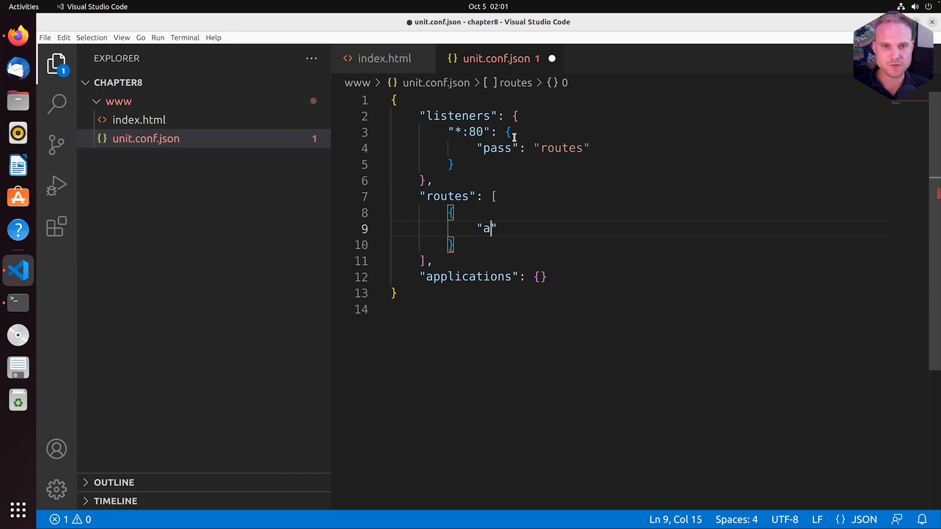
pyautogui.write('ction')
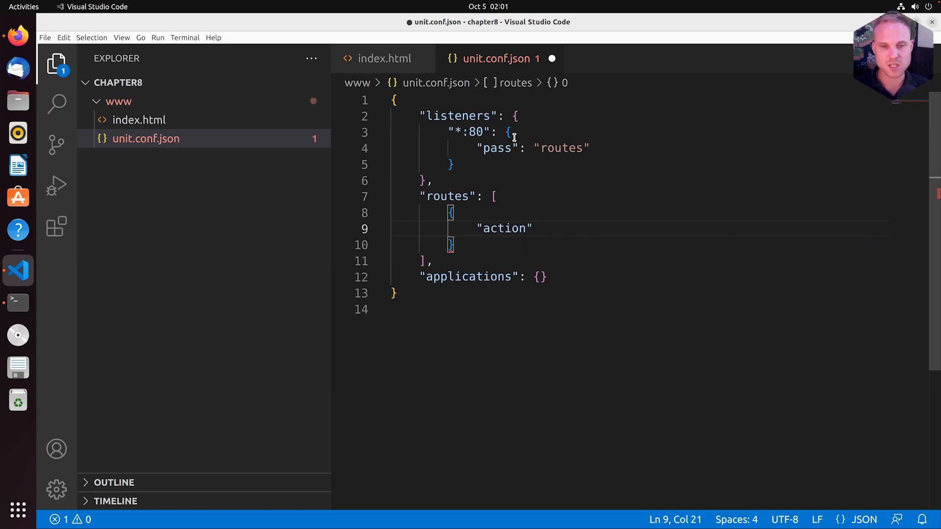
pyautogui.write(':')
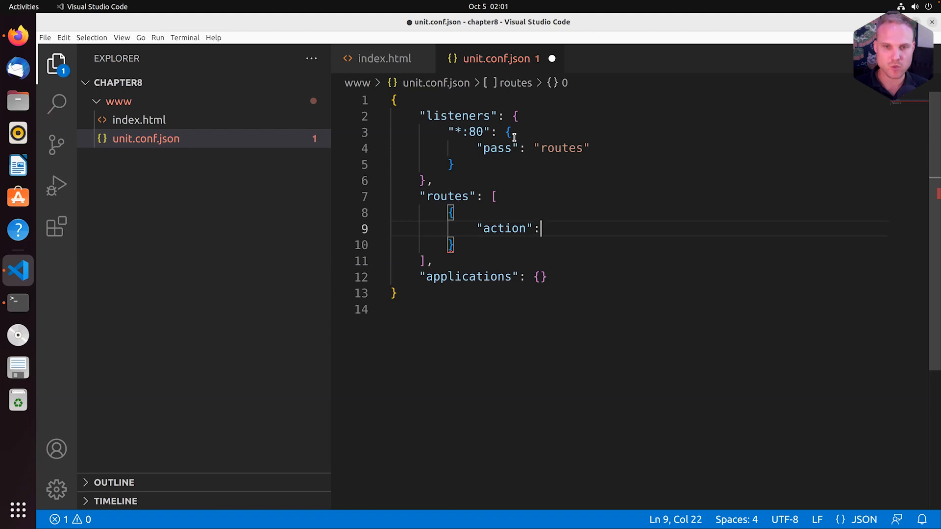
pyautogui.write('" "')
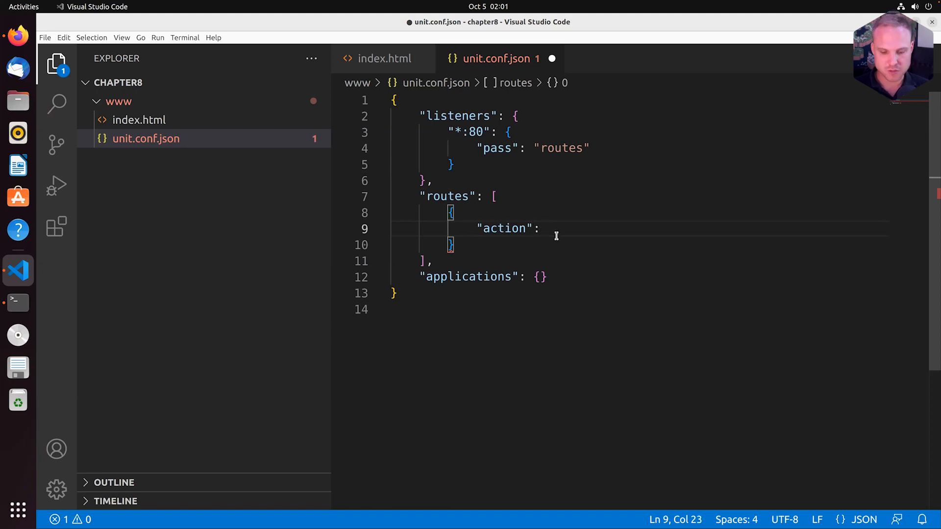
pyautogui.write('{}')
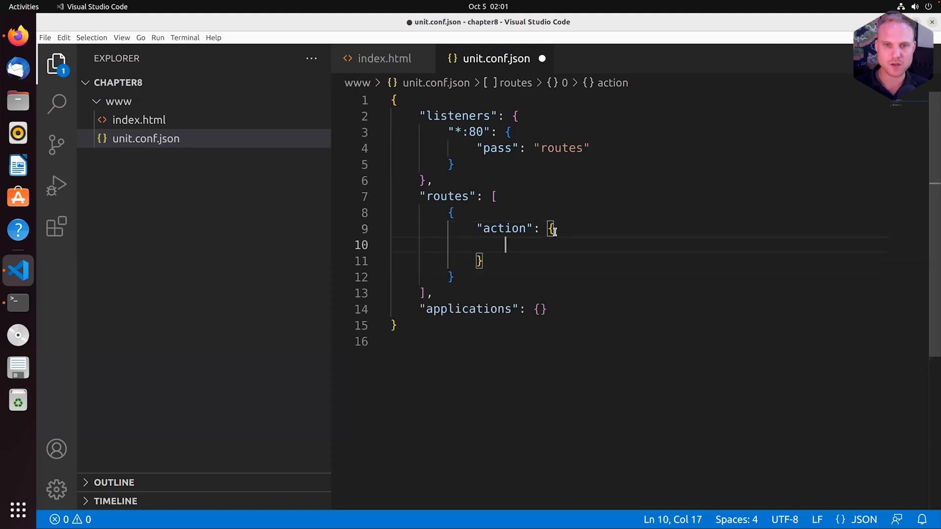
# - Set the action to "share": "/srv/www/$uri"
pyautogui.write('"')
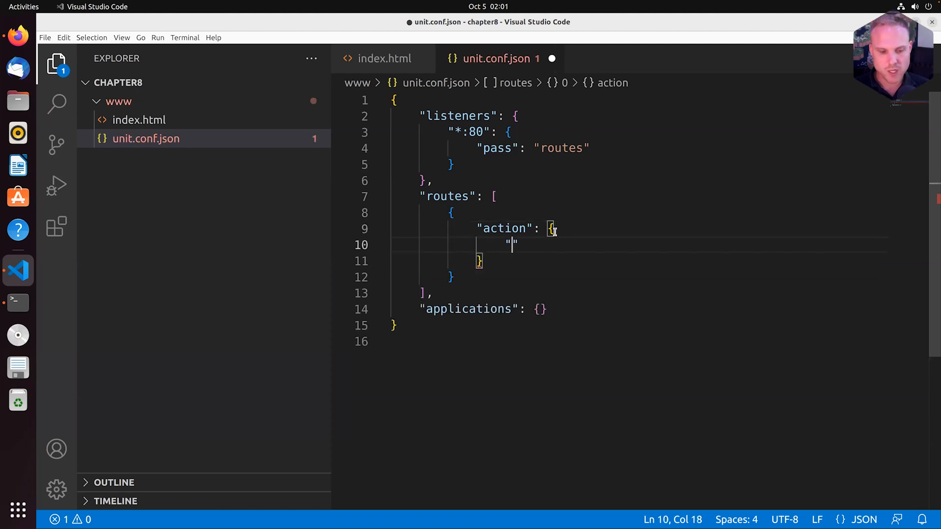
pyautogui.write('share')
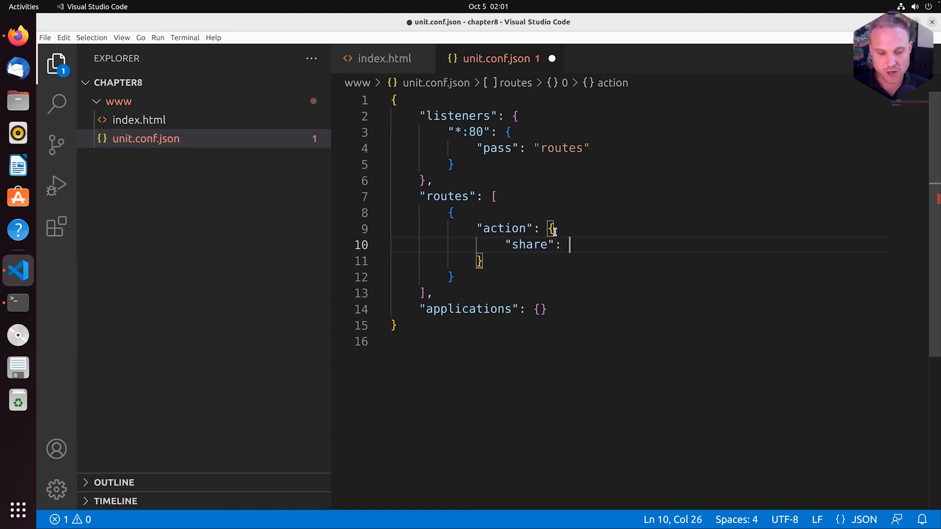
pyautogui.write('""')
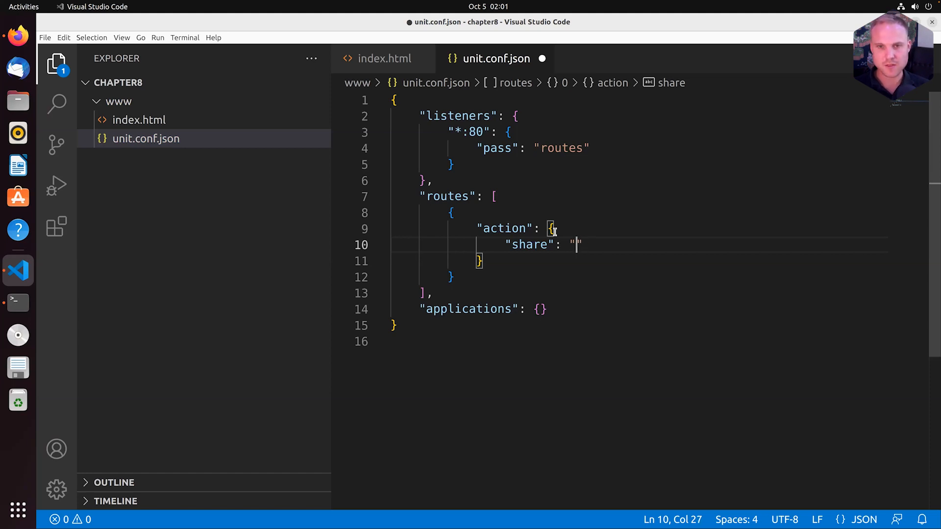
pyautogui.write('/')
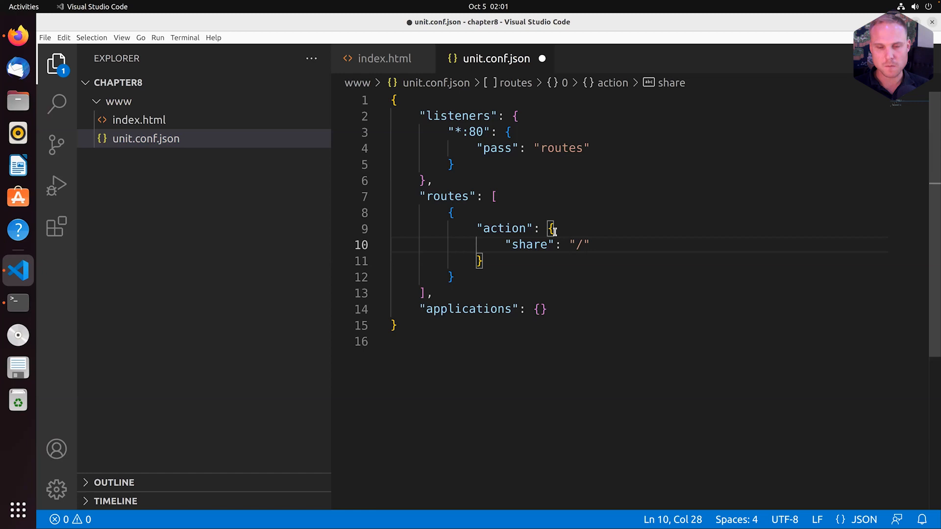
pyautogui.write('srv/w')
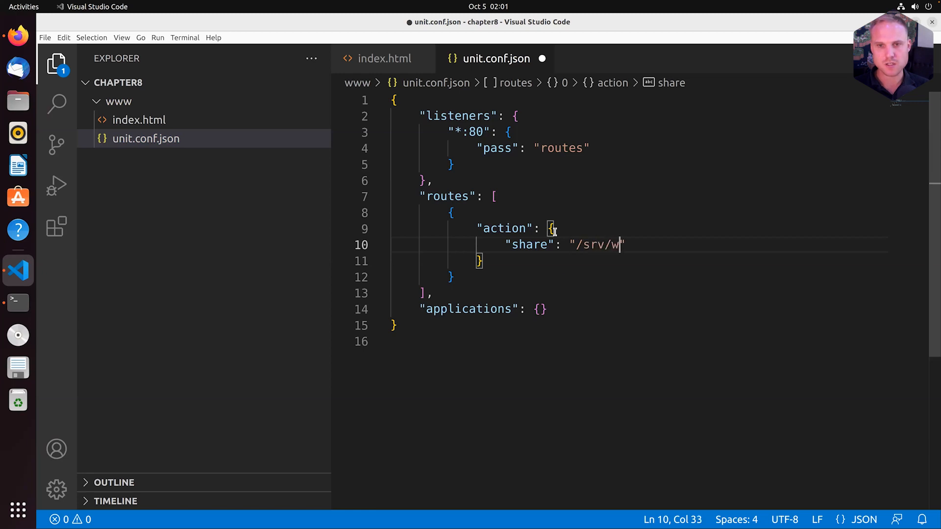
pyautogui.write('ww/')
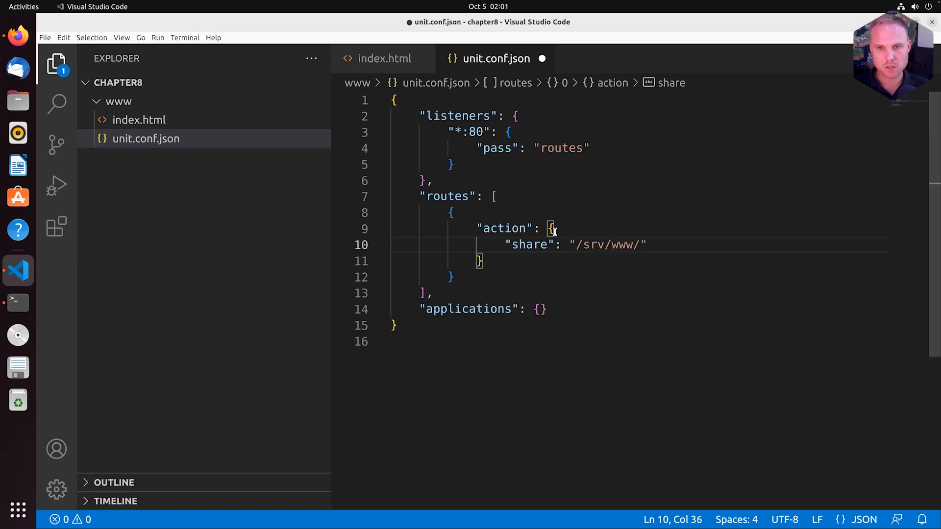
pyautogui.write('$uri')
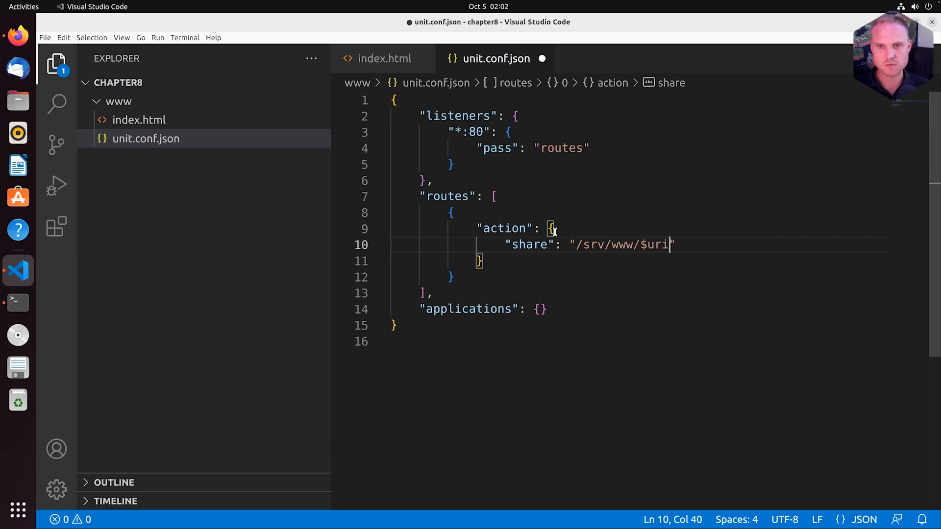
pyautogui.moveTo(577, 245); pyautogui.dragTo(599, 245)
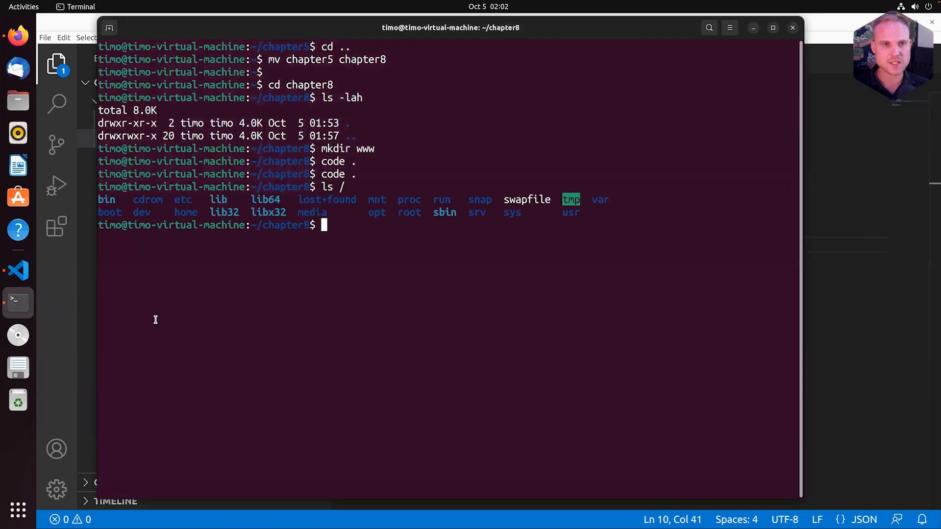
# - Go to /srv, create www with sudo mkdir, and confirm it with ls -lah
pyautogui.write('cd /srv/')
pyautogui.write('ls -lah')
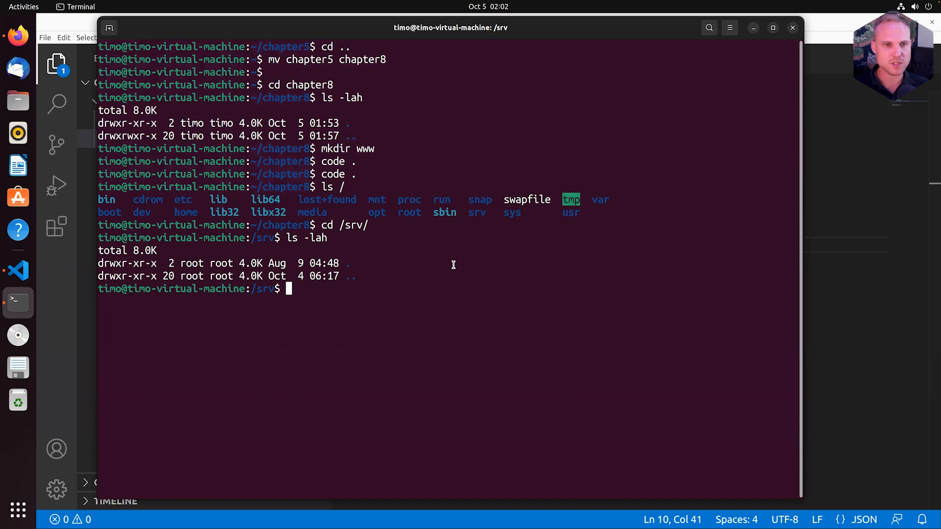
pyautogui.doubleClick(192, 276)
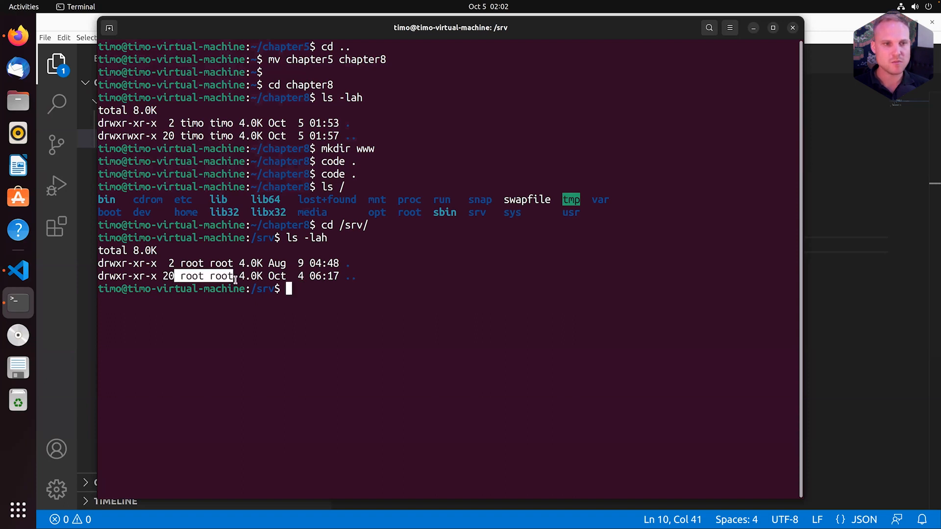
pyautogui.write('s')
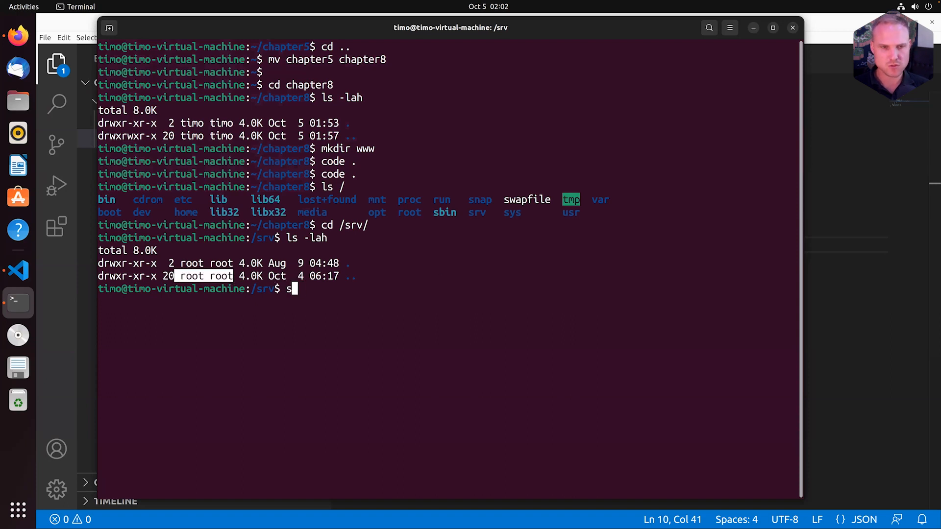
pyautogui.write('udo mkdir www')
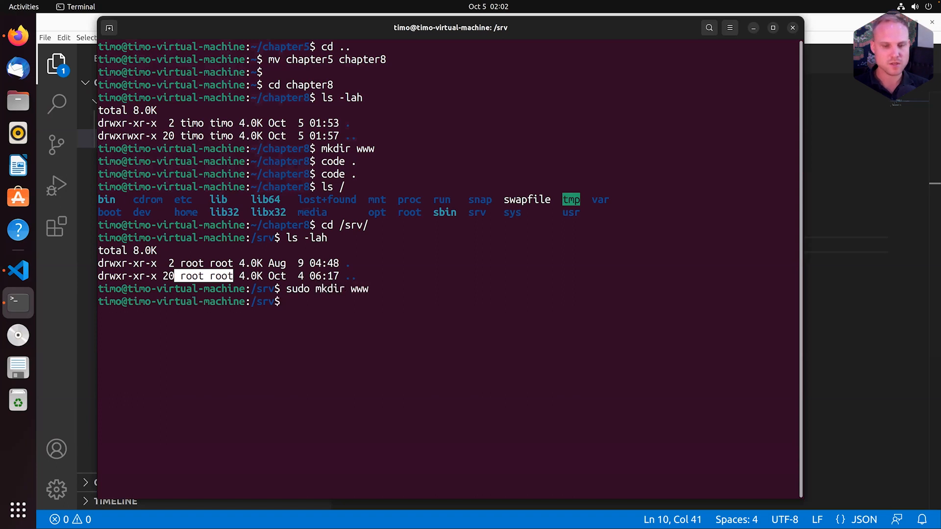
pyautogui.write('ls -lah')
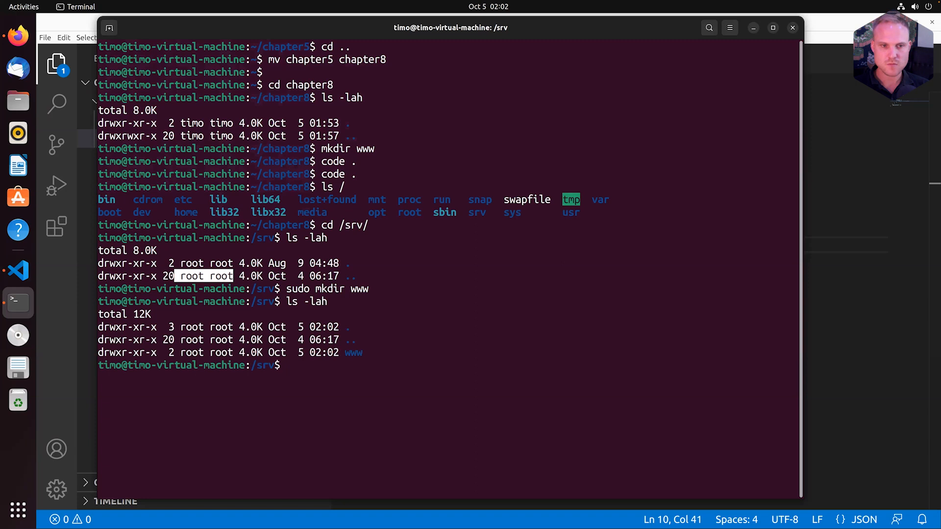
# - Move www/index.html from ~/chapter8 to /srv/www/ with sudo after permission is denied
pyautogui.write('cd')
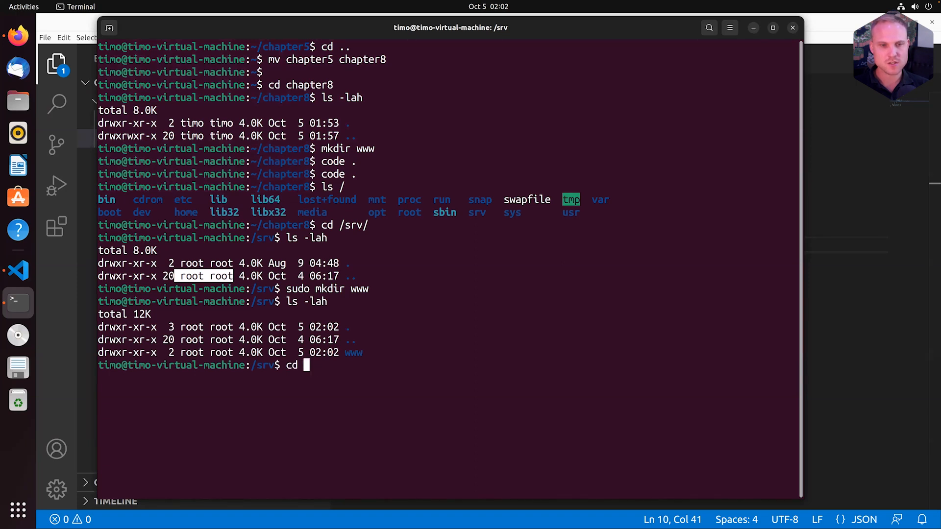
pyautogui.write('~/chapter8')
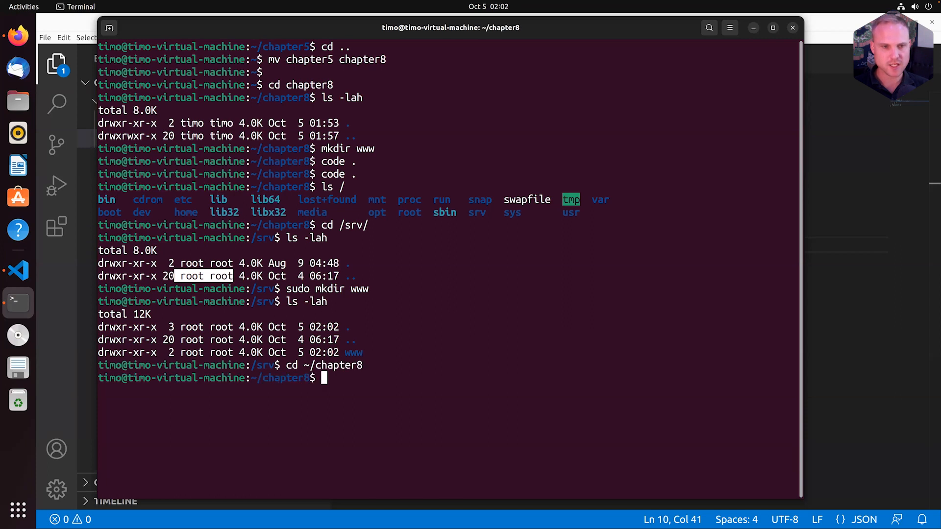
pyautogui.write('mv ww')
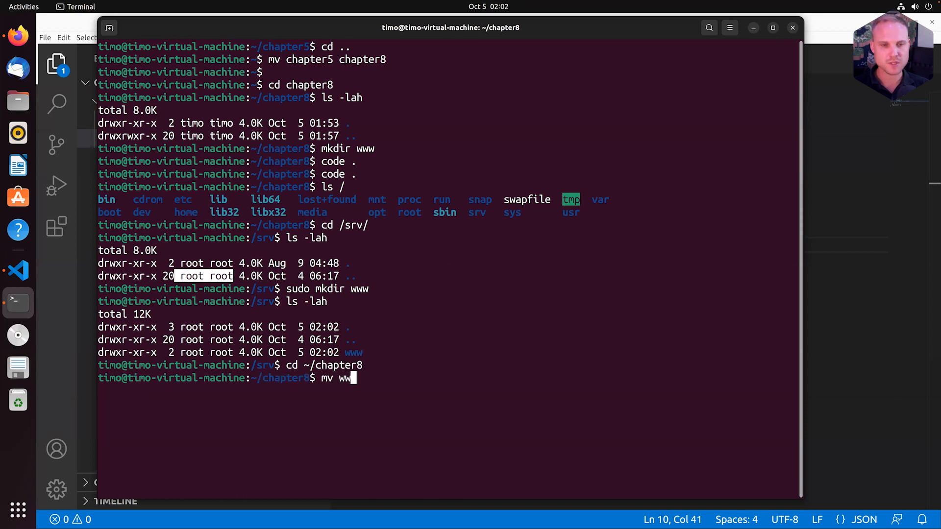
pyautogui.write('w/index.html')
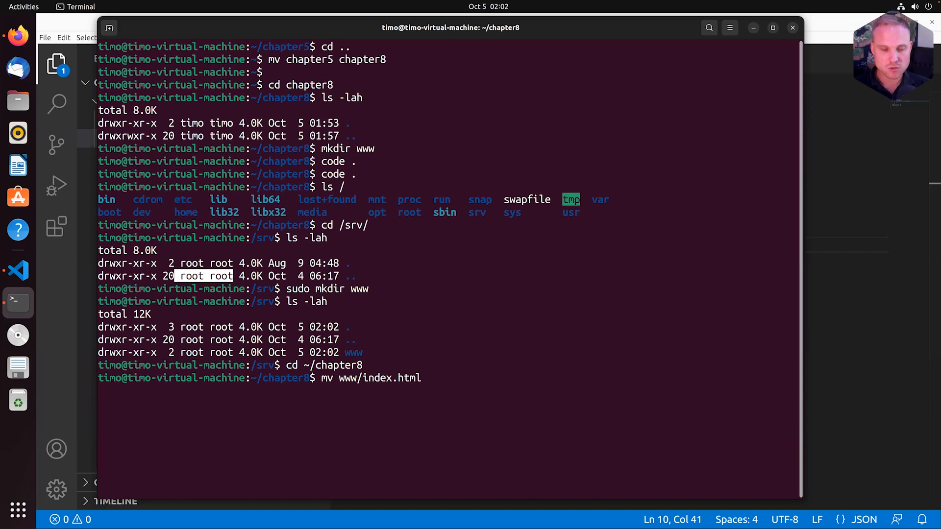
pyautogui.write('/srv/www/')
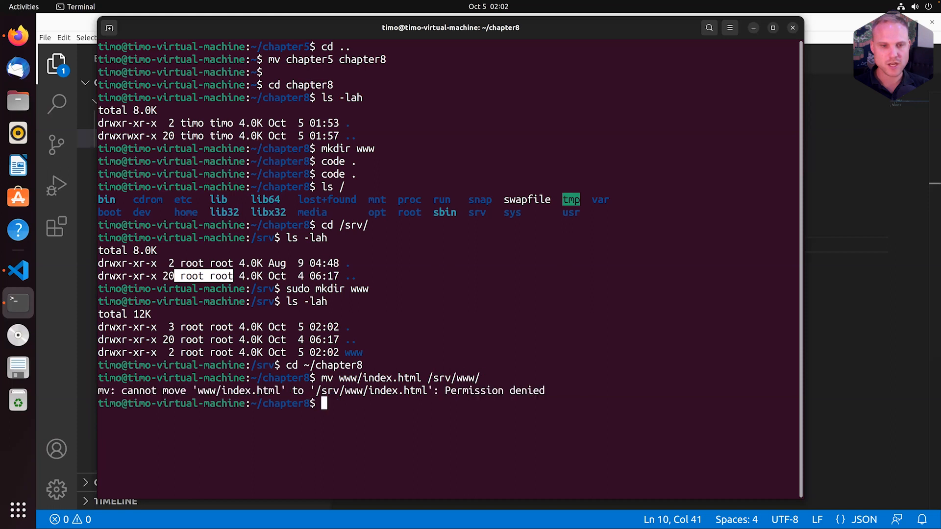
pyautogui.write('mv www/index.html /srv/www/')
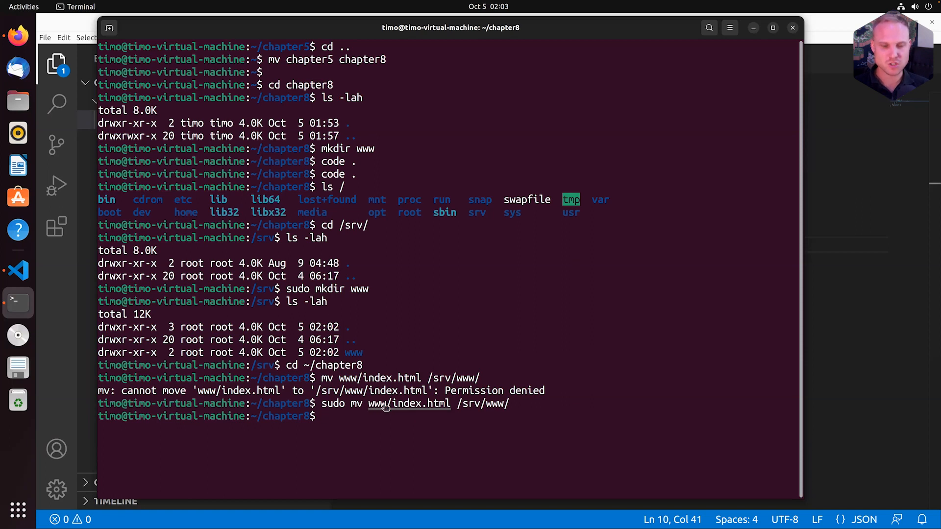
pyautogui.write('cd')
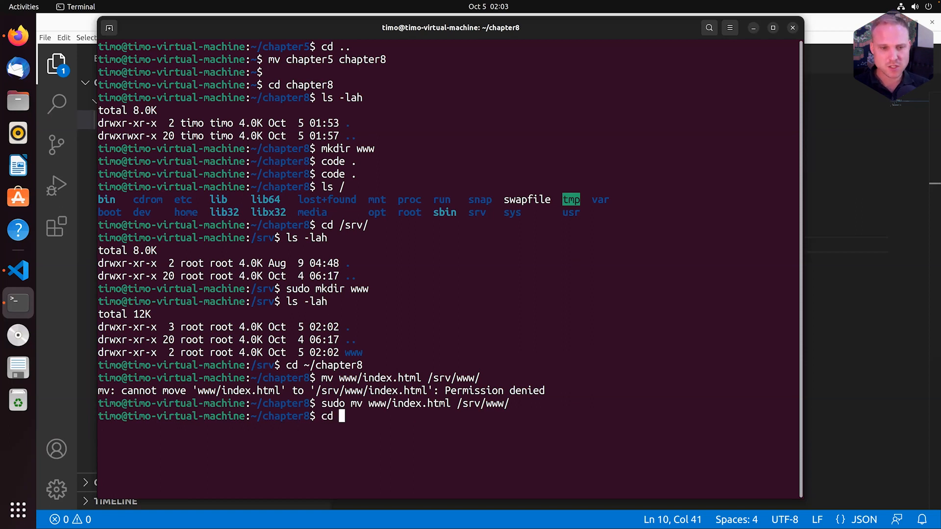
pyautogui.write('/srv/www/$uri"')
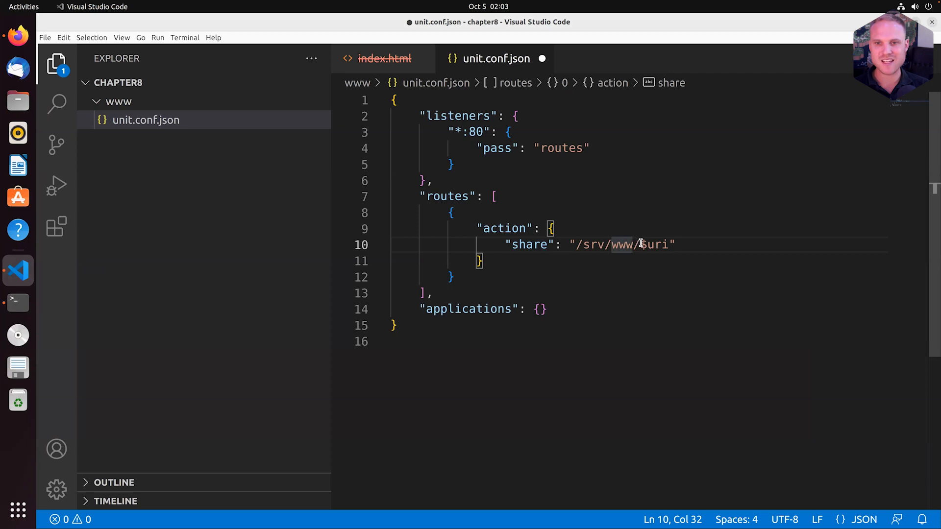
# - Highlight $uri in the /srv/www/$uri share path, then switch to the Terminal window
pyautogui.doubleClick(654, 245)
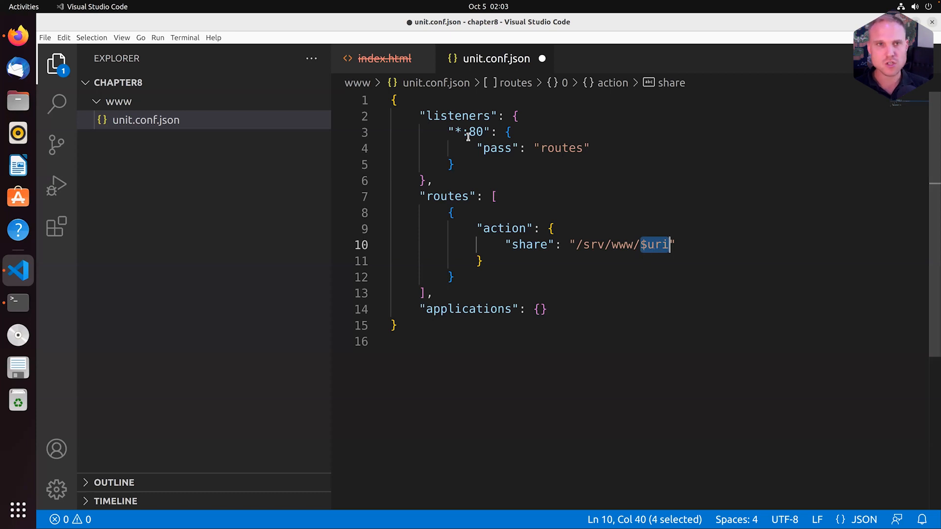
pyautogui.click(436, 58)
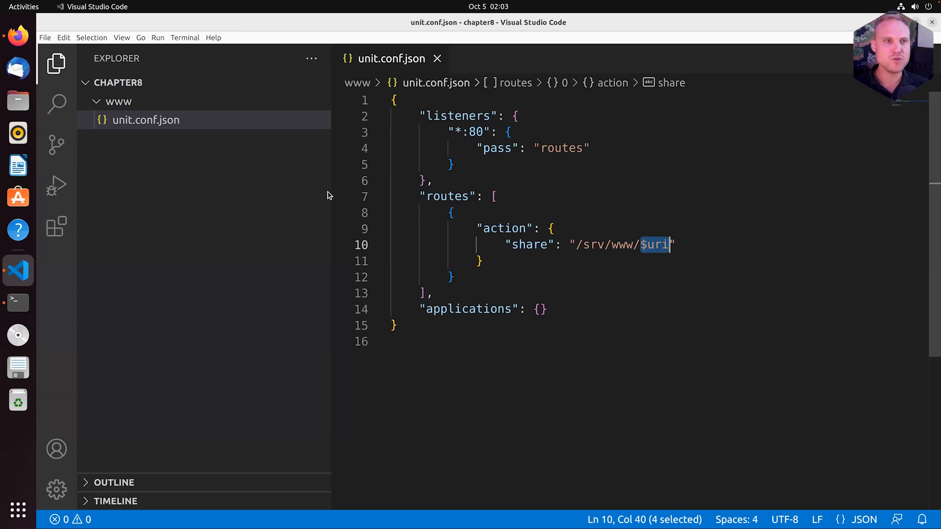
pyautogui.moveTo(18, 303)
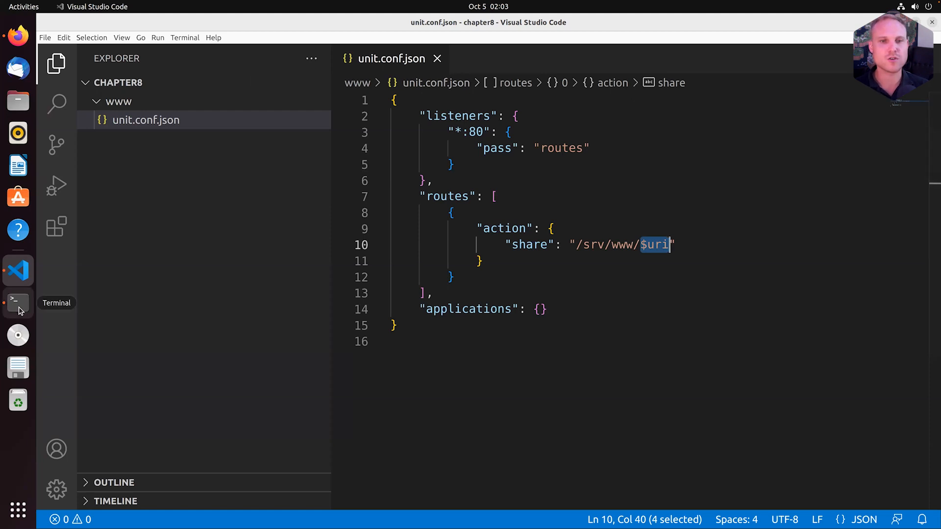
pyautogui.click(17, 302)
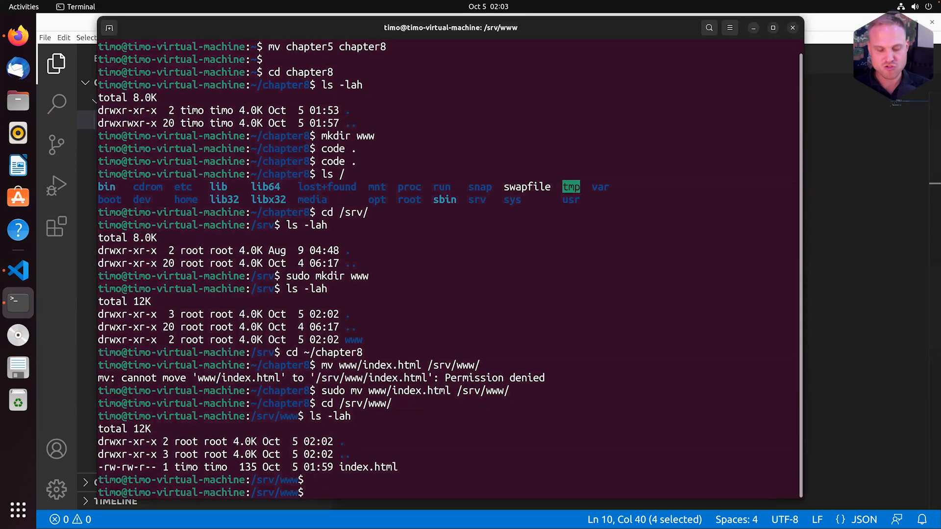
# - Change to ~/chapter8/www and print unit.conf.json formatted through jq
pyautogui.write('cd')
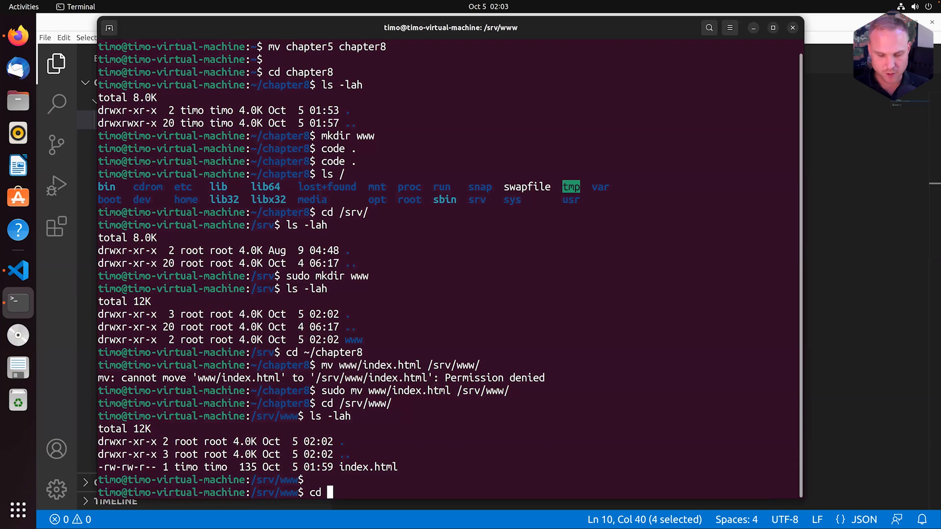
pyautogui.write('~/')
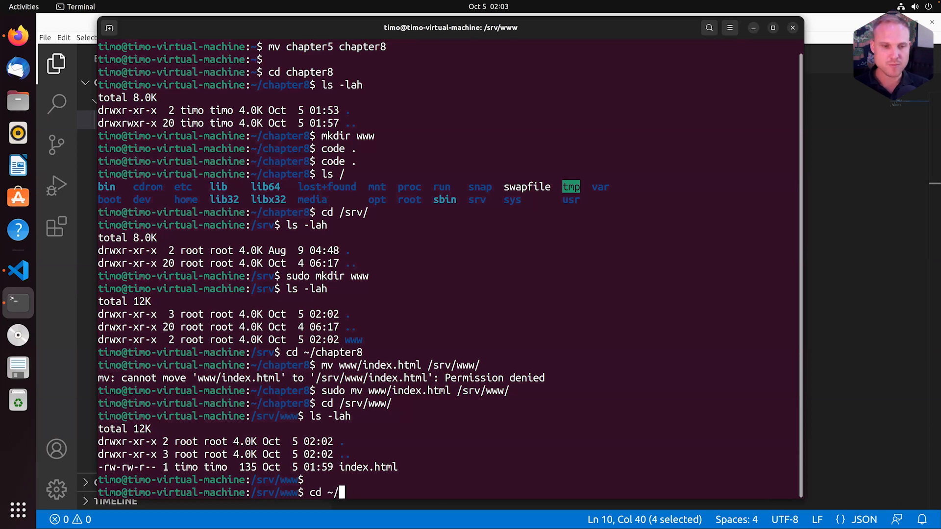
pyautogui.write('chapter8')
pyautogui.write('ls -lah')
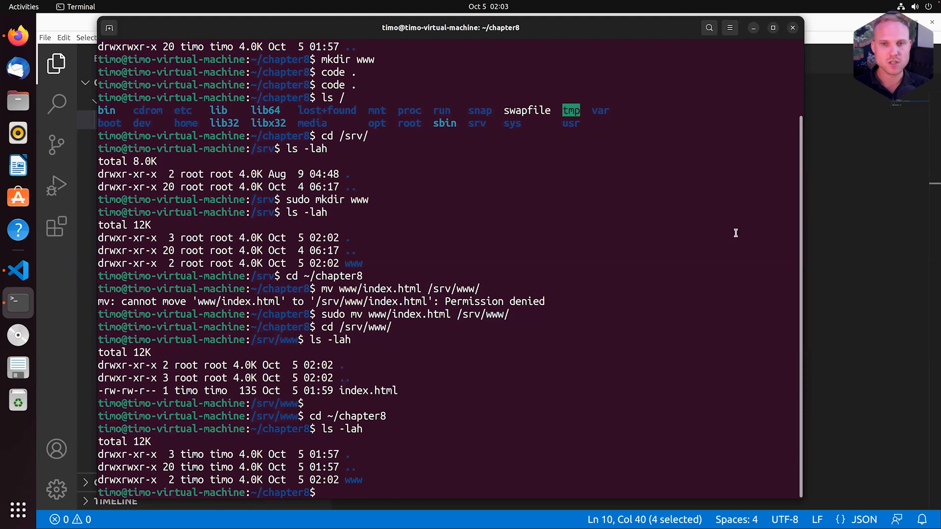
pyautogui.write('cd www/')
pyautogui.write('ls -lah')
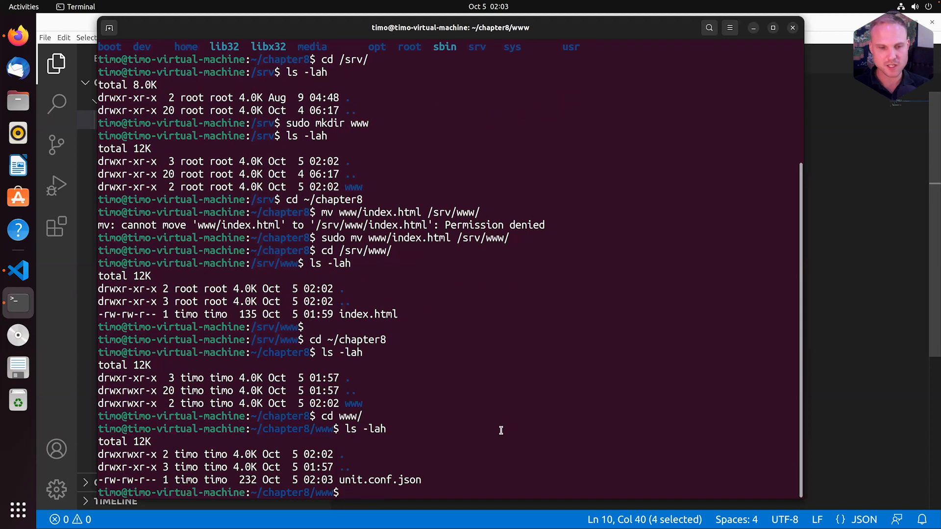
pyautogui.write('cat unit.conf.json')
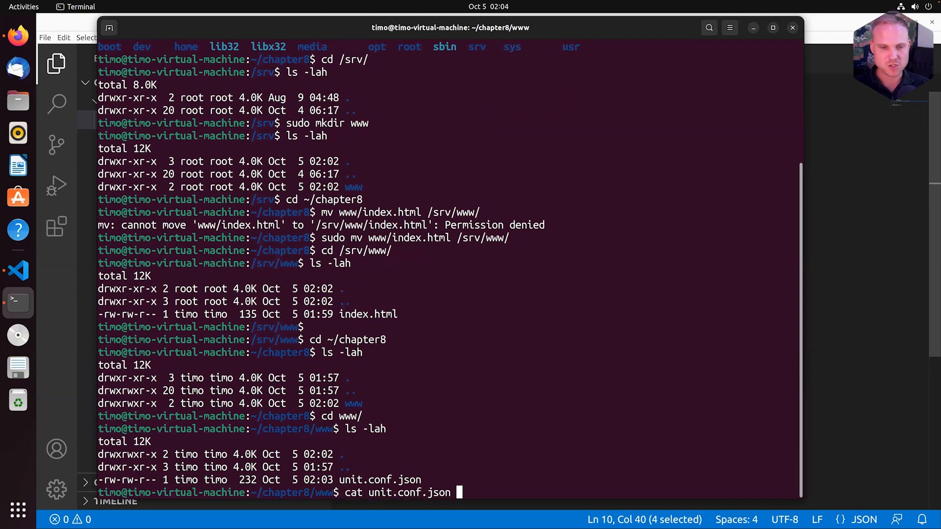
pyautogui.write('|jq')
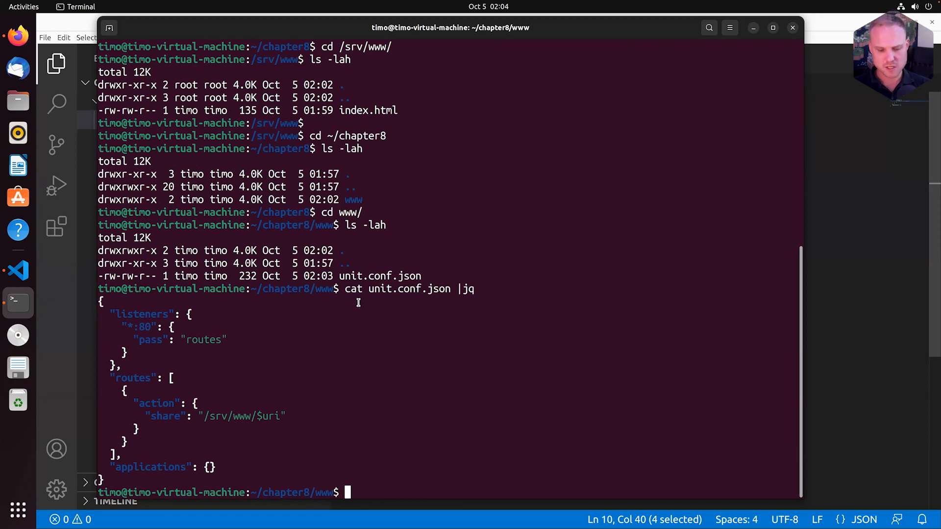
pyautogui.press('ctrl+r')
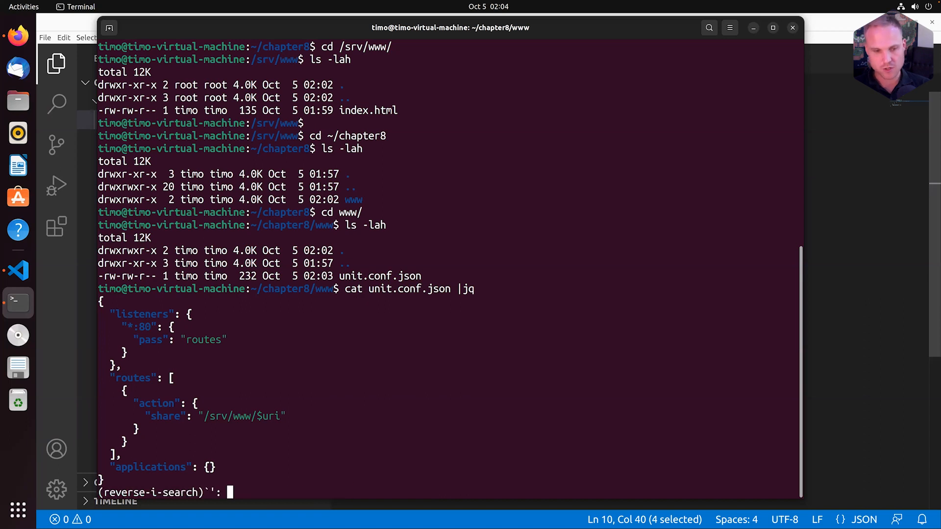
# - PUT unit.conf.json to localhost:9000/config, check the config, and curl localhost for the welcome page
pyautogui.write('cat')
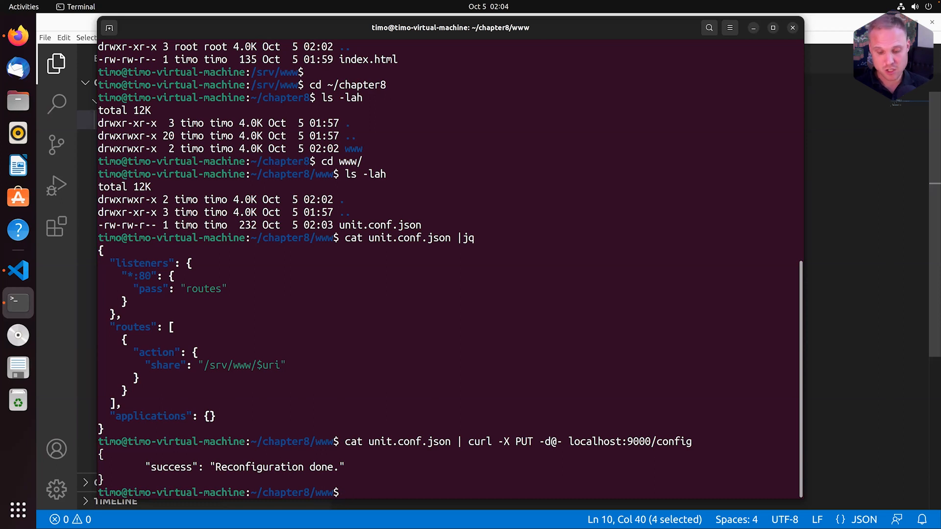
pyautogui.press('ctrl+r')
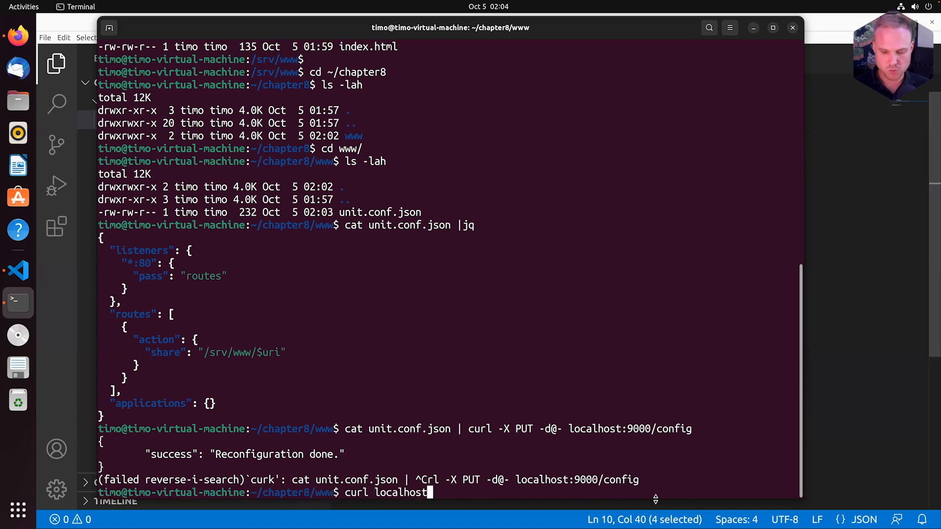
pyautogui.write(':')
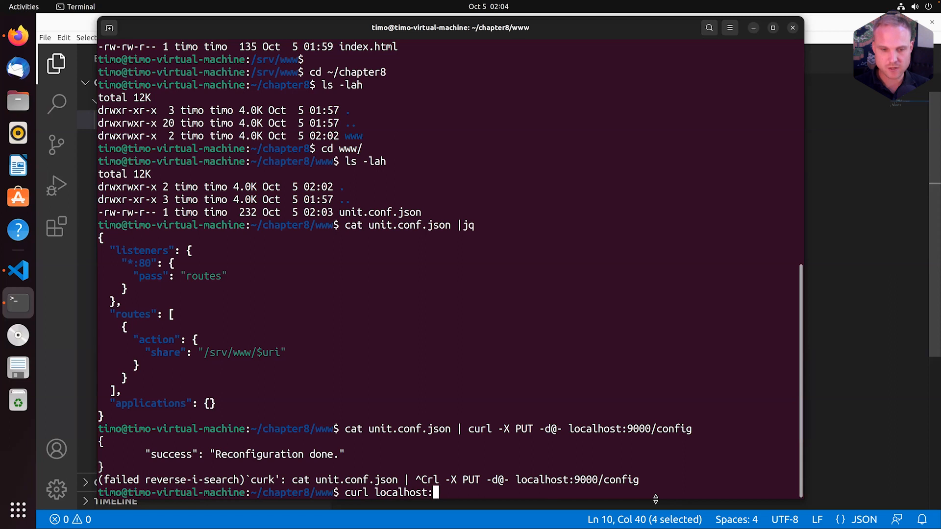
pyautogui.write('9000/config')
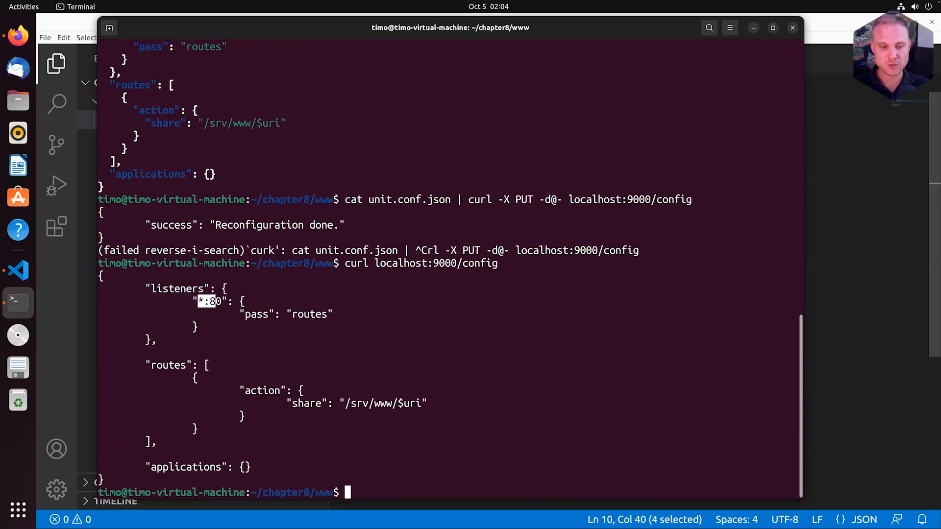
pyautogui.write('curl localhost')
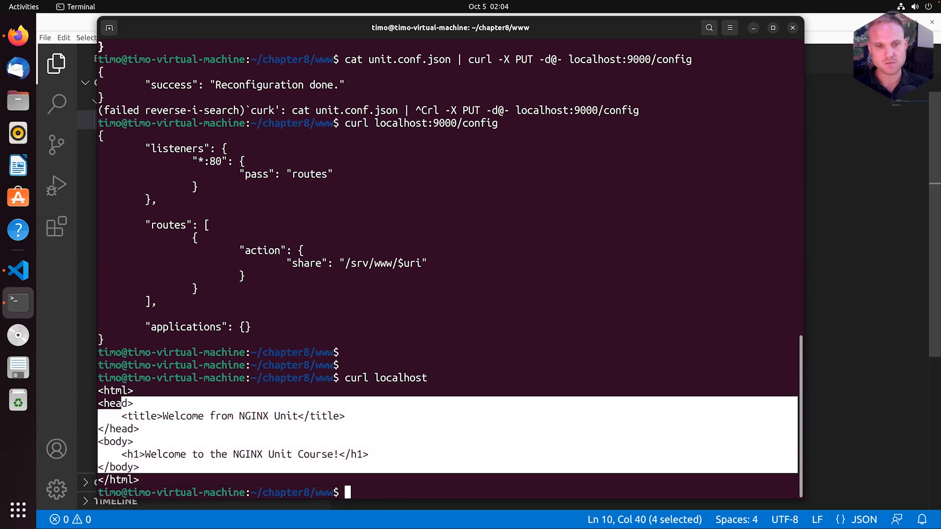
# - List /srv/www to confirm index.html is there and list Unit's processes with ps
pyautogui.write('cd /srv/')
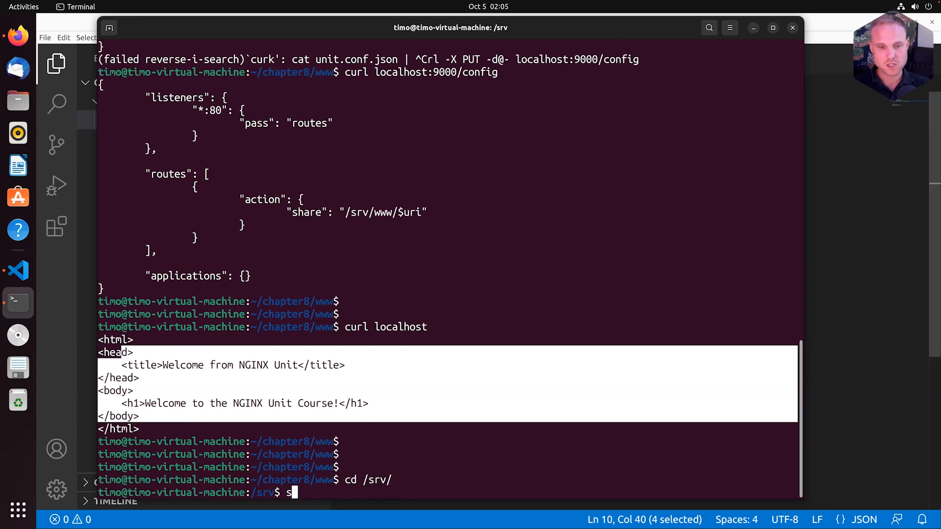
pyautogui.write('ls -lah')
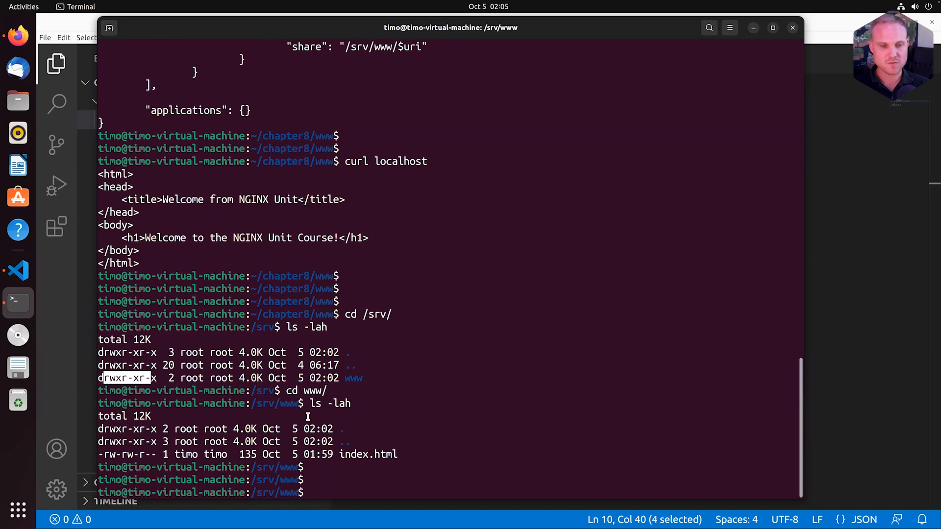
pyautogui.write('cd')
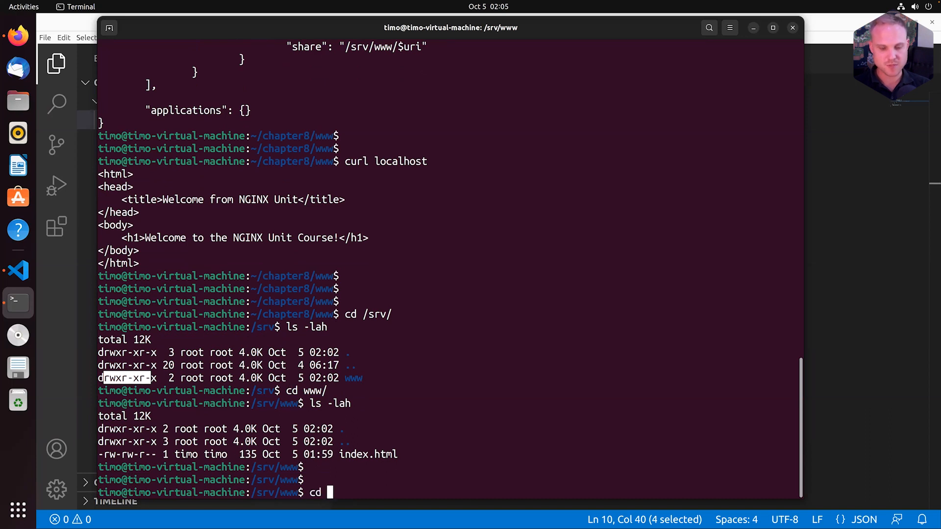
pyautogui.write('/srv/www/')
pyautogui.write('ls -lah')
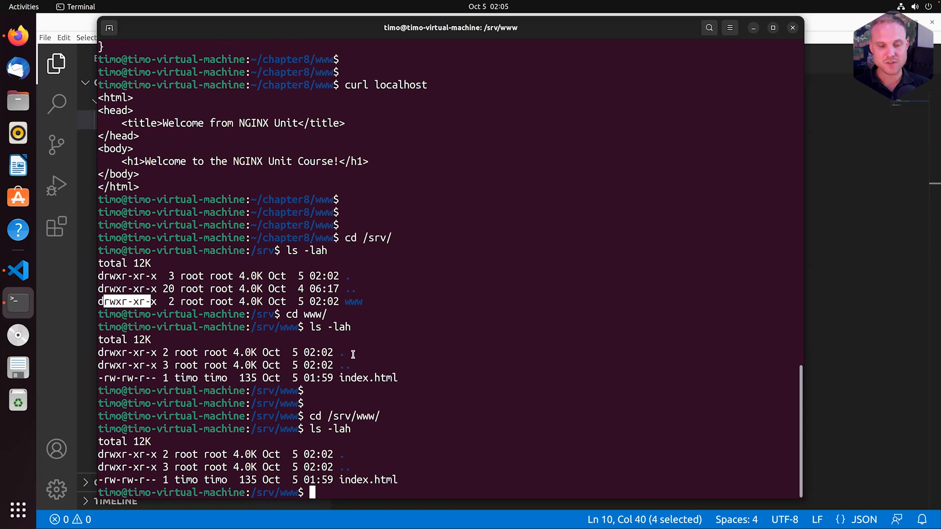
pyautogui.write('cd')
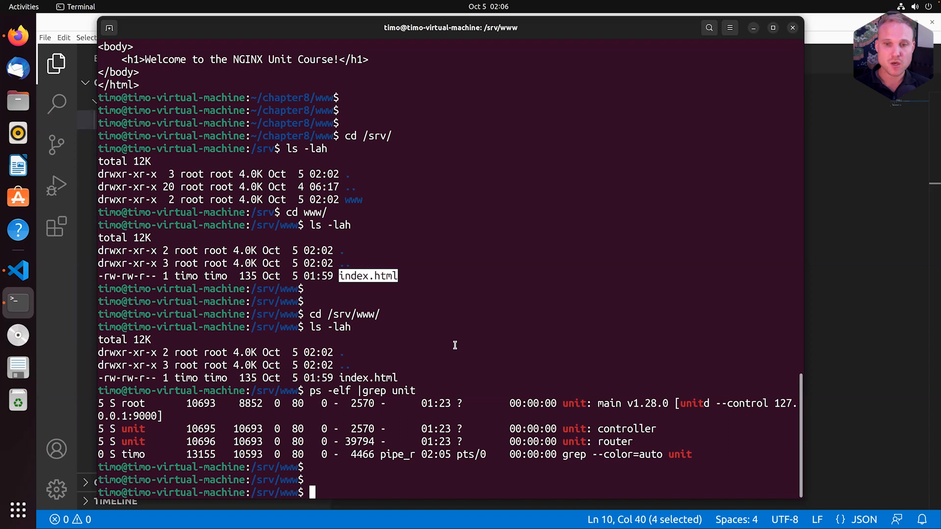
pyautogui.moveTo(564, 433)
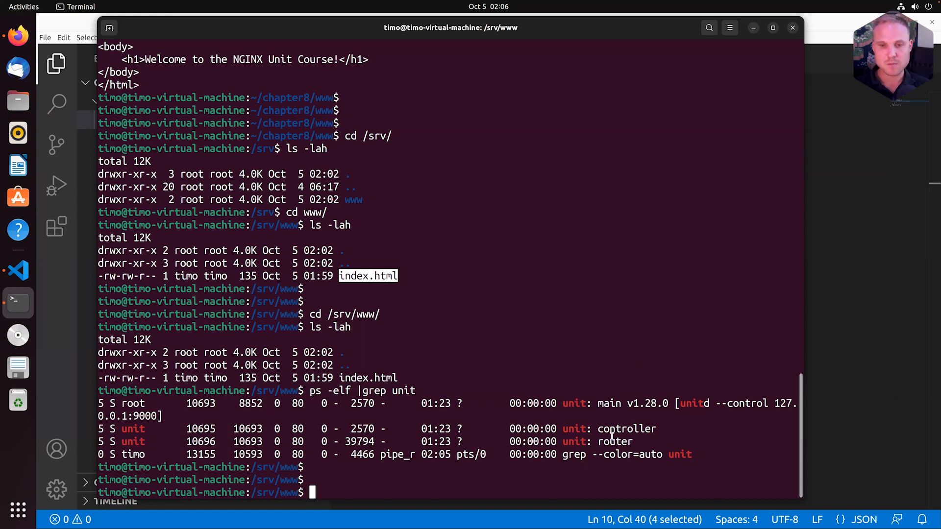
# - Highlight the router process, recheck localhost:9000/config, and curl localhost for the welcome page
pyautogui.doubleClick(574, 441)
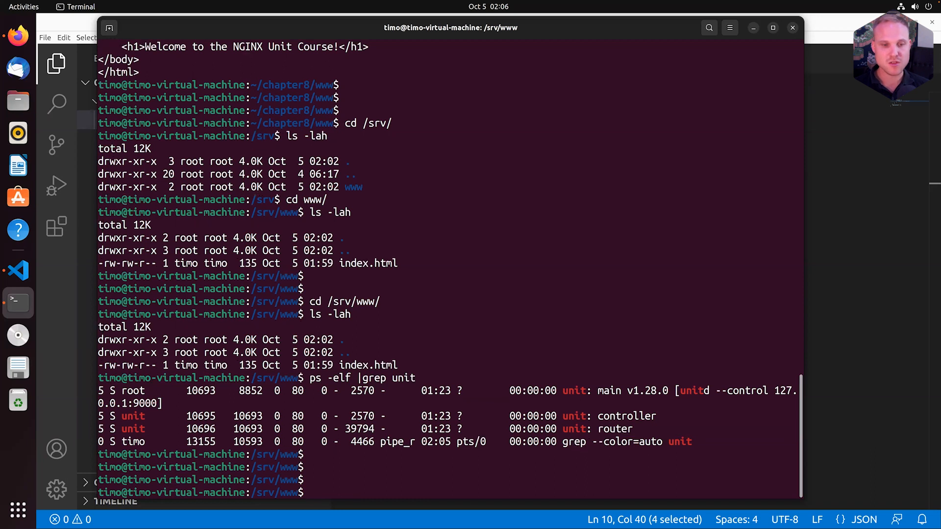
pyautogui.write('ls -lah')
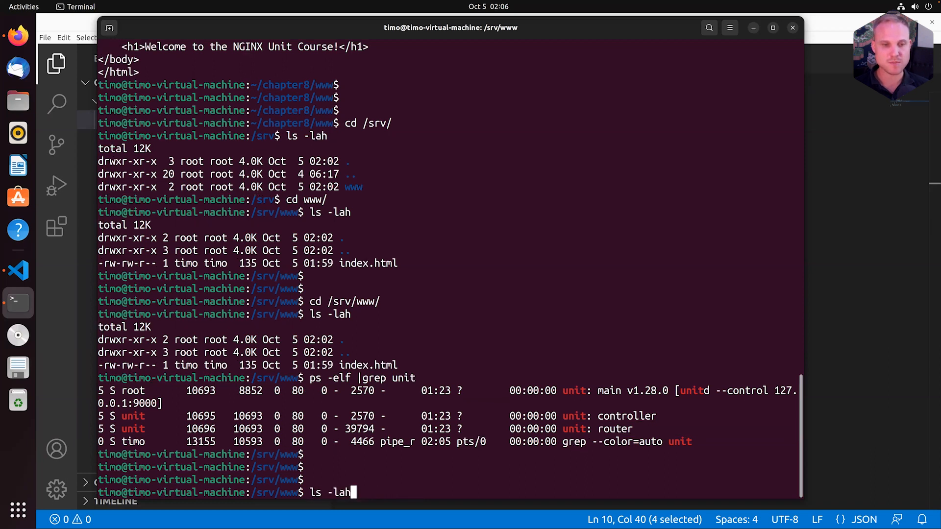
pyautogui.write('curl localhost:9000/config')
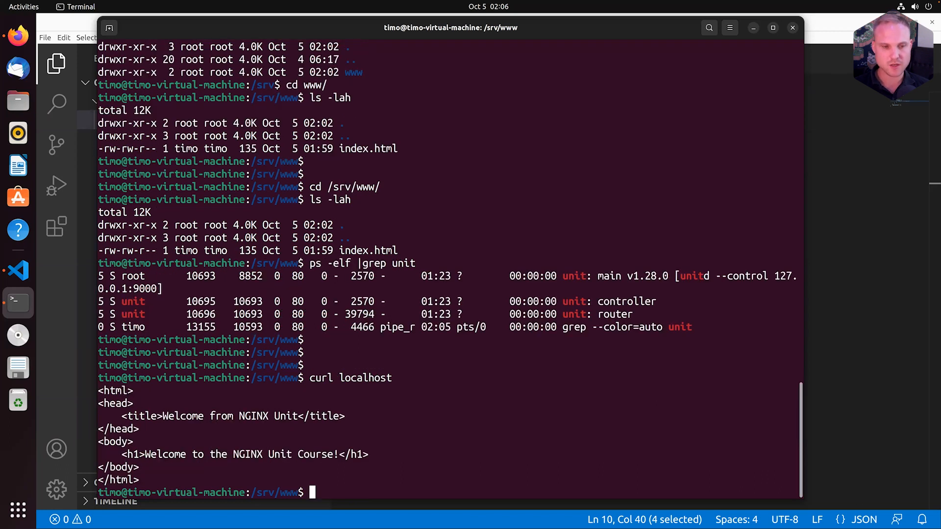
pyautogui.write('curl localhost')
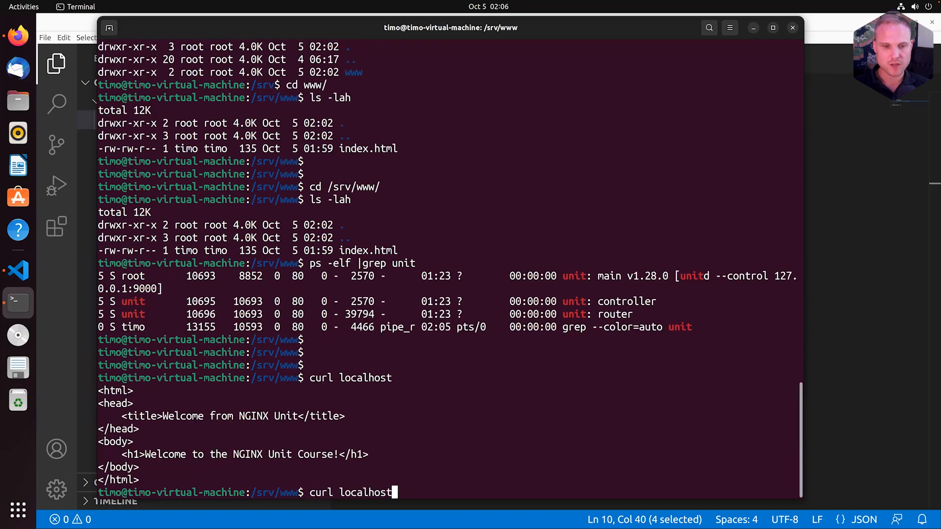